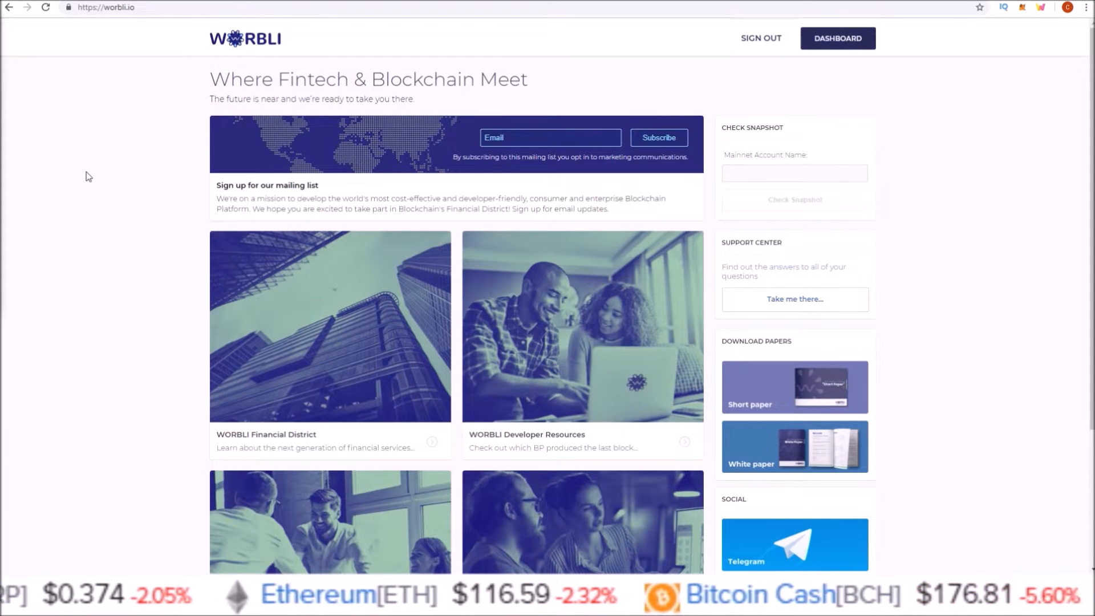
Step: Go to the WORBLI Account page via the DASHBOARD link
left_click(838, 38)
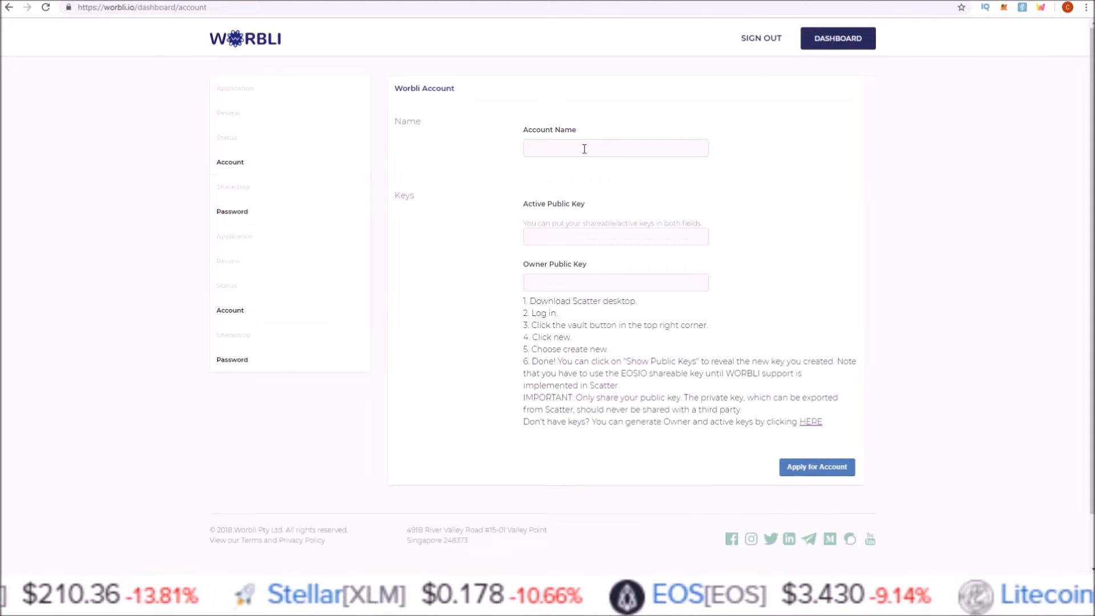
right_click(616, 148)
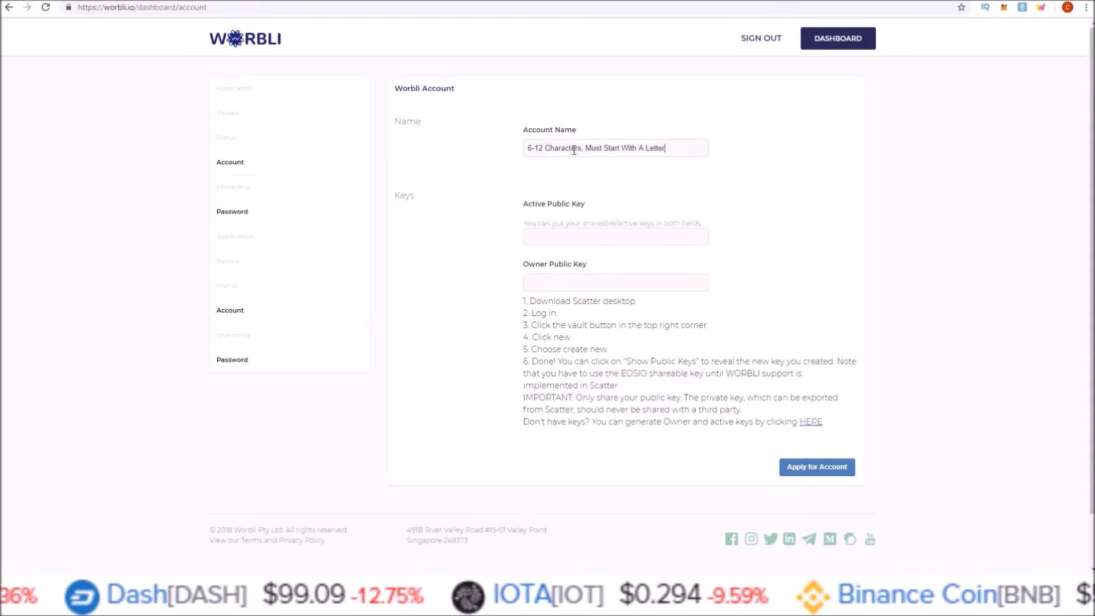
mouse_move(592, 227)
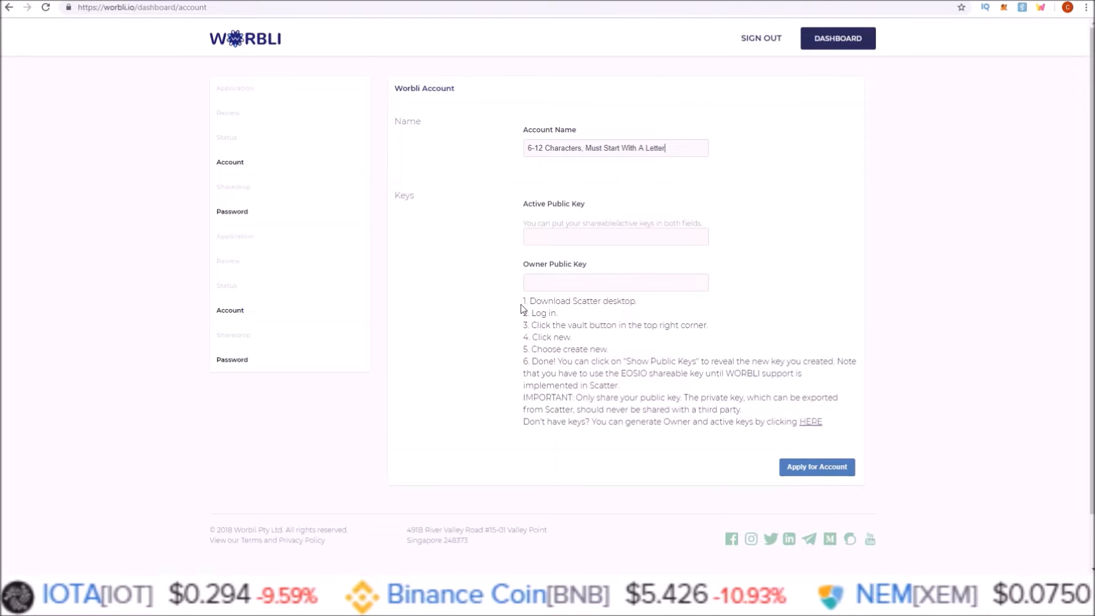
left_click_drag(523, 300, 743, 410)
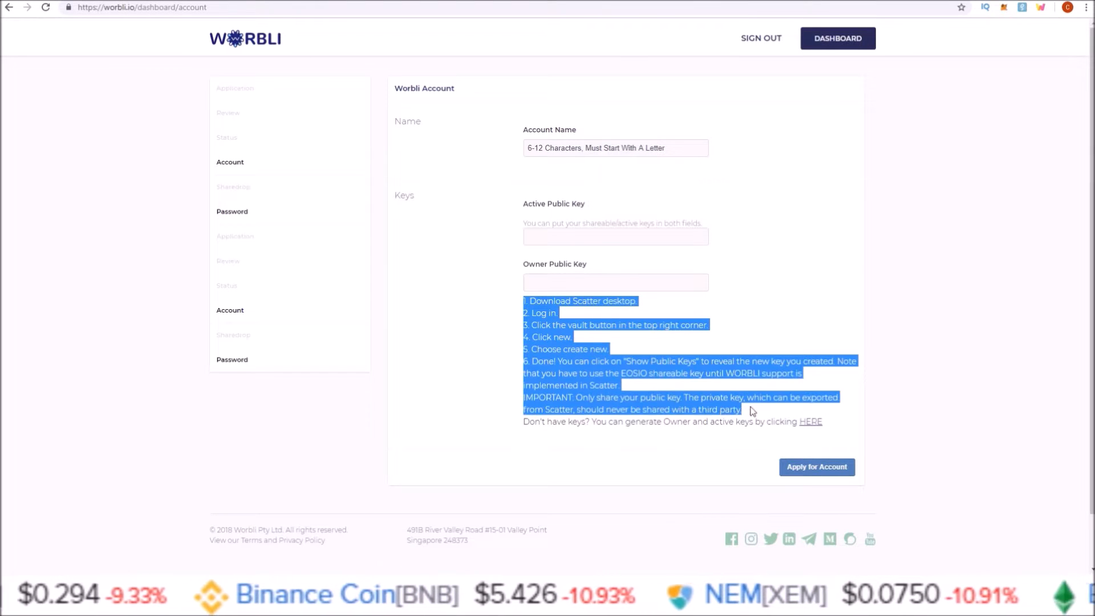
left_click(712, 339)
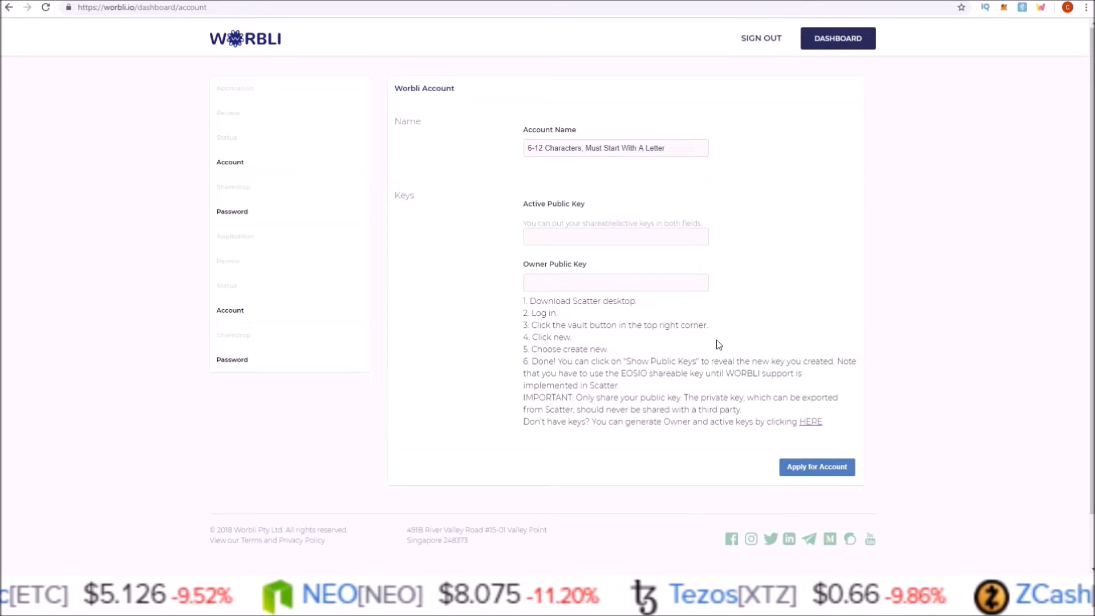
mouse_move(402, 555)
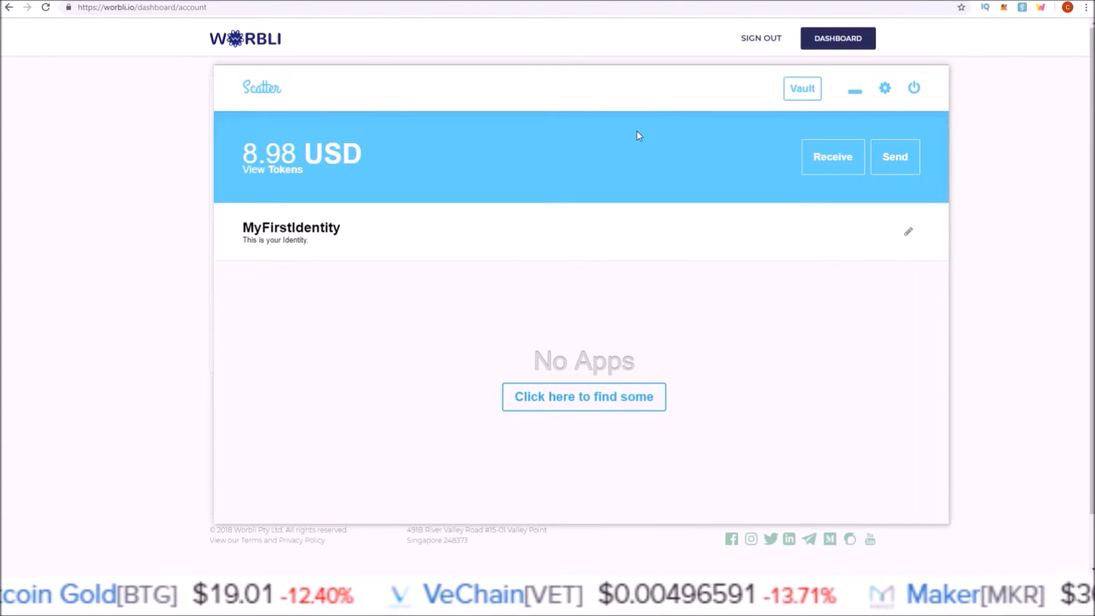
mouse_move(710, 120)
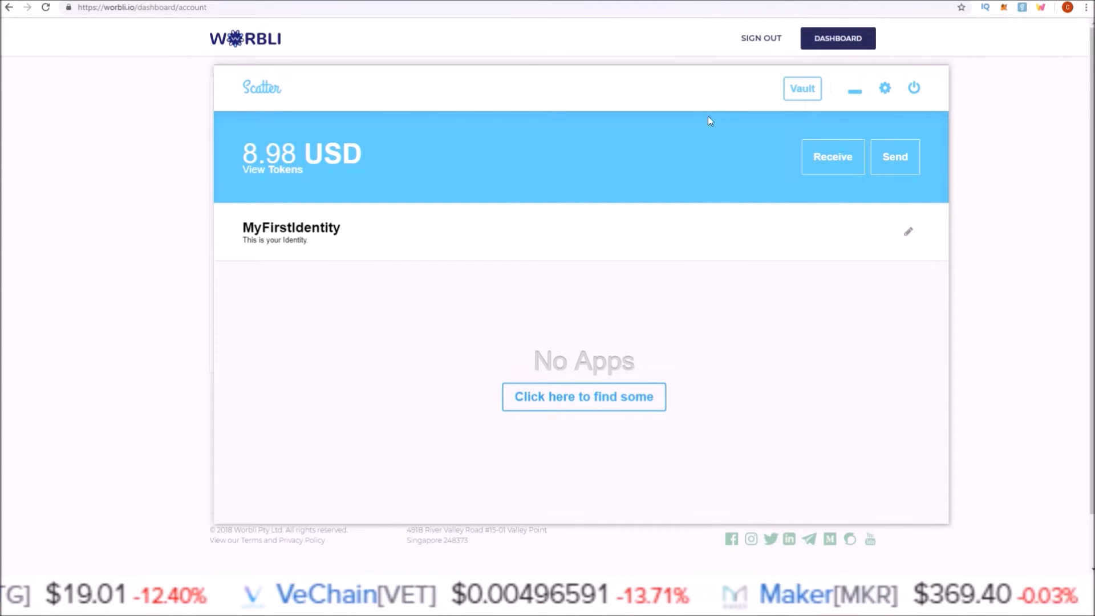
Step: Start a new Scatter vault entry and name it 'Worbli Test'
left_click(803, 88)
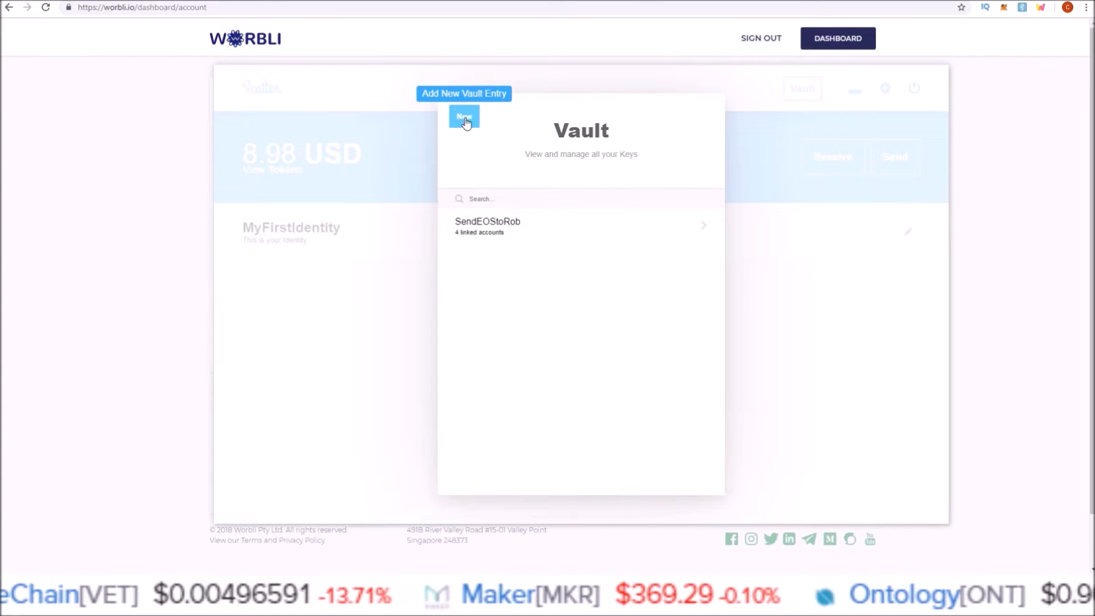
left_click(464, 116)
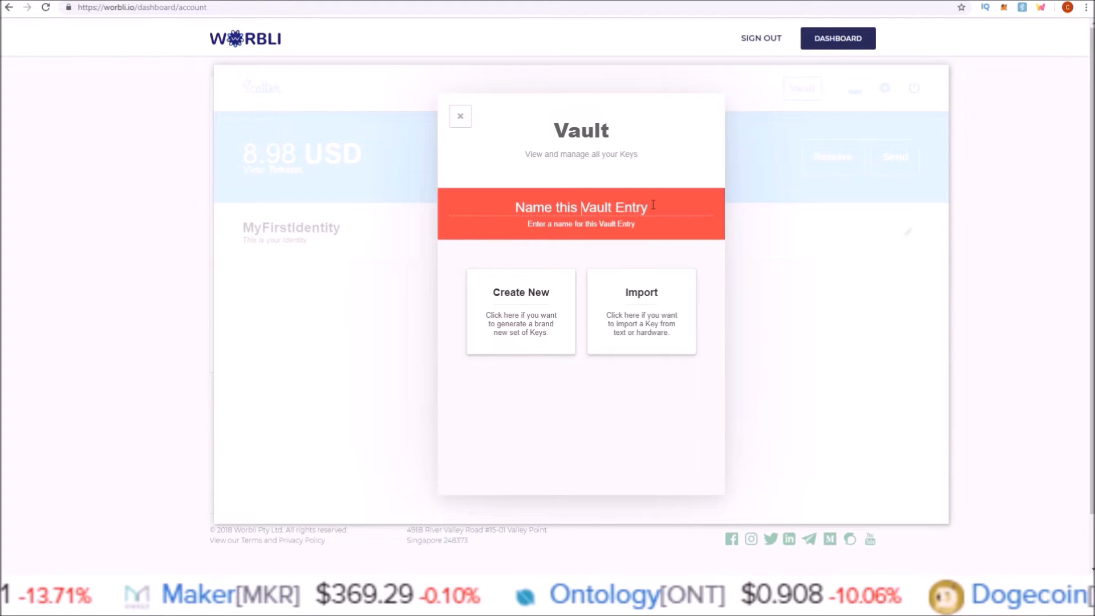
type("W")
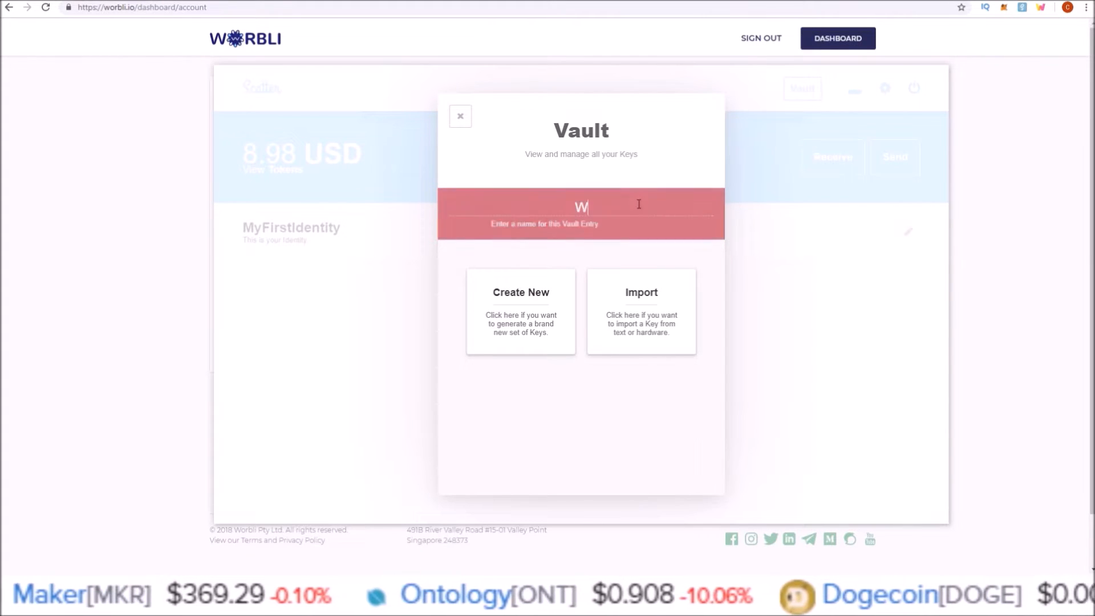
type("or")
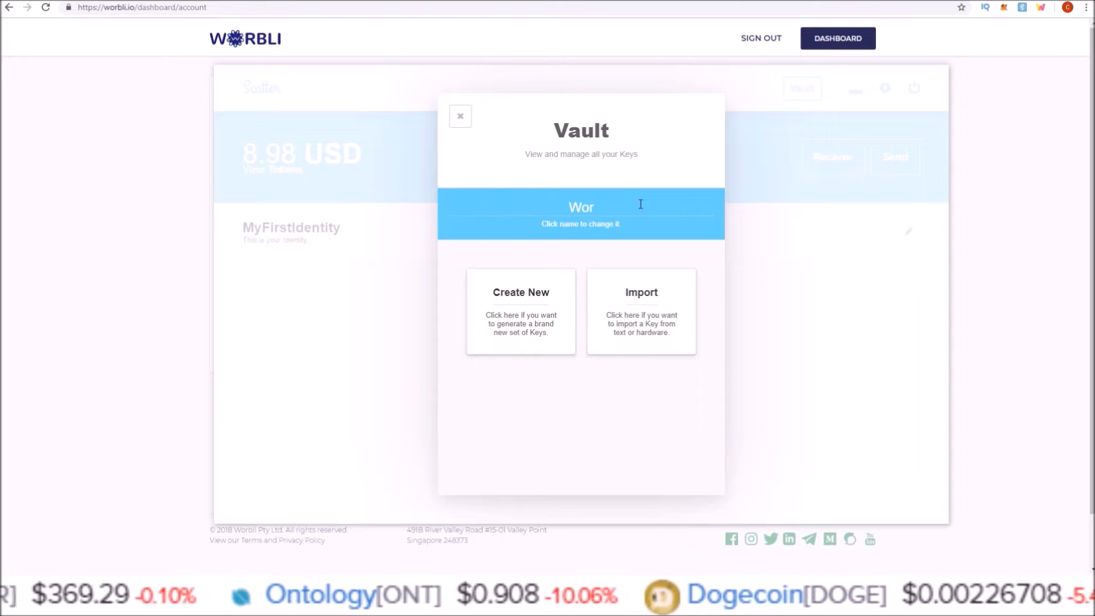
type("bli Test")
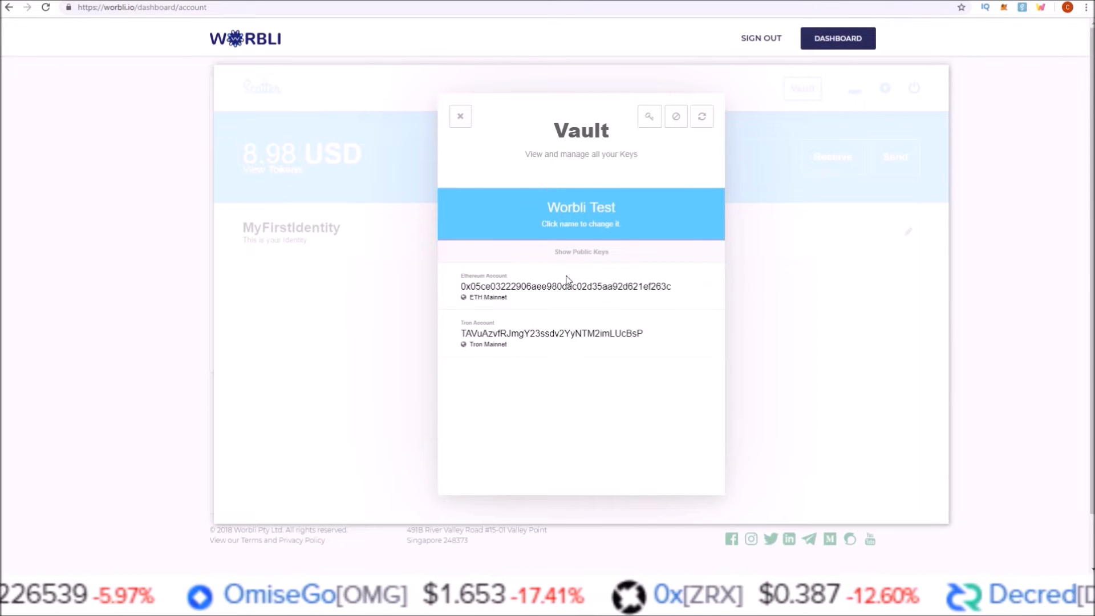
mouse_move(564, 253)
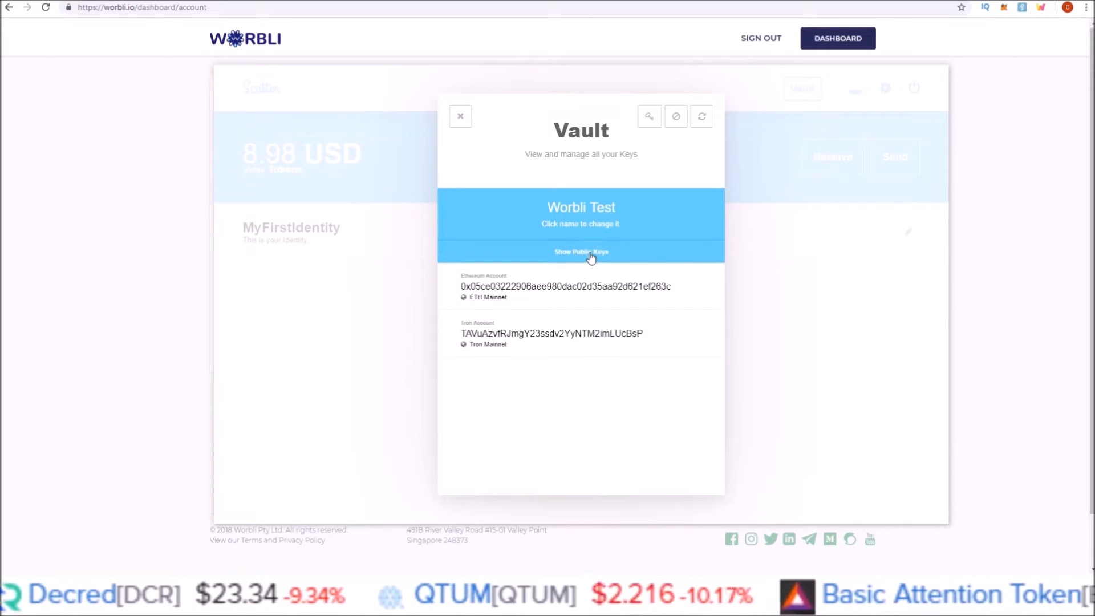
Step: Show the public keys of the Worbli Test entry in Scatter
left_click(582, 253)
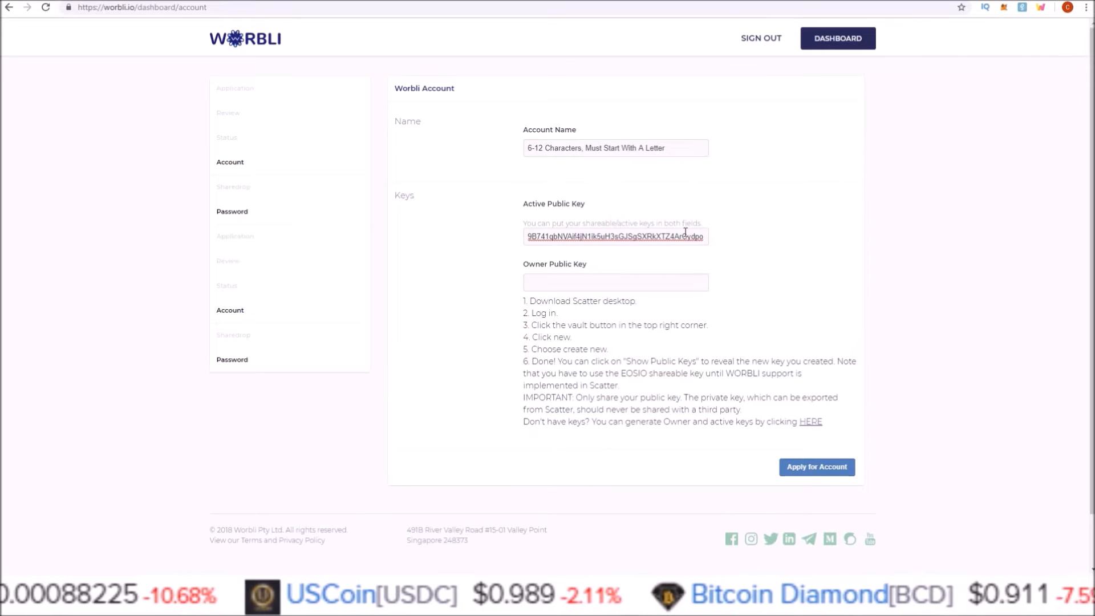
Step: Paste the Scatter public key into the Active and Owner Public Key fields
right_click(616, 282)
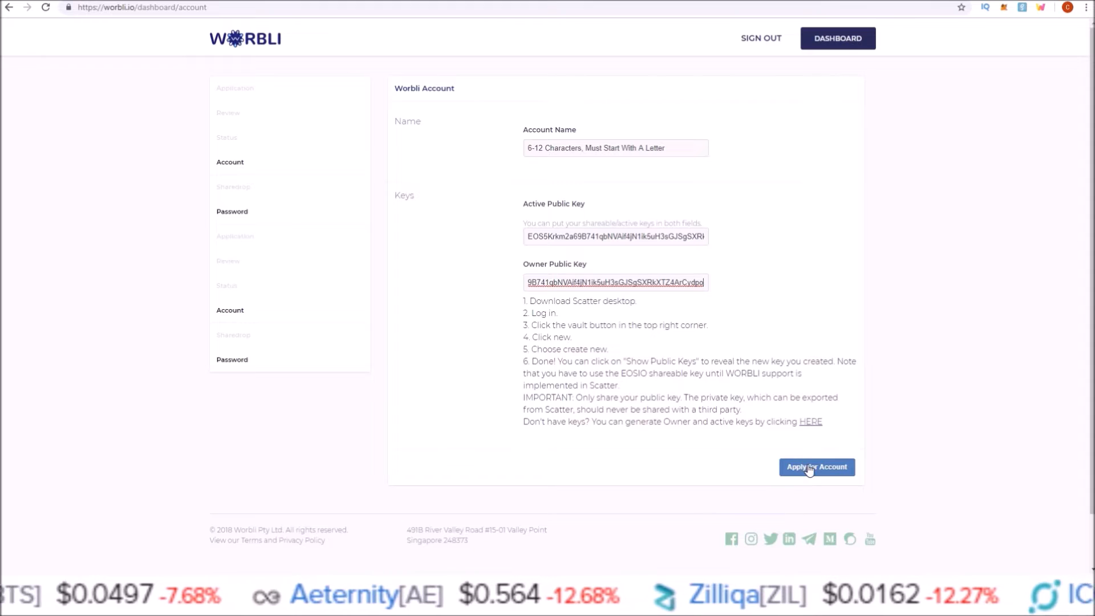
mouse_move(771, 299)
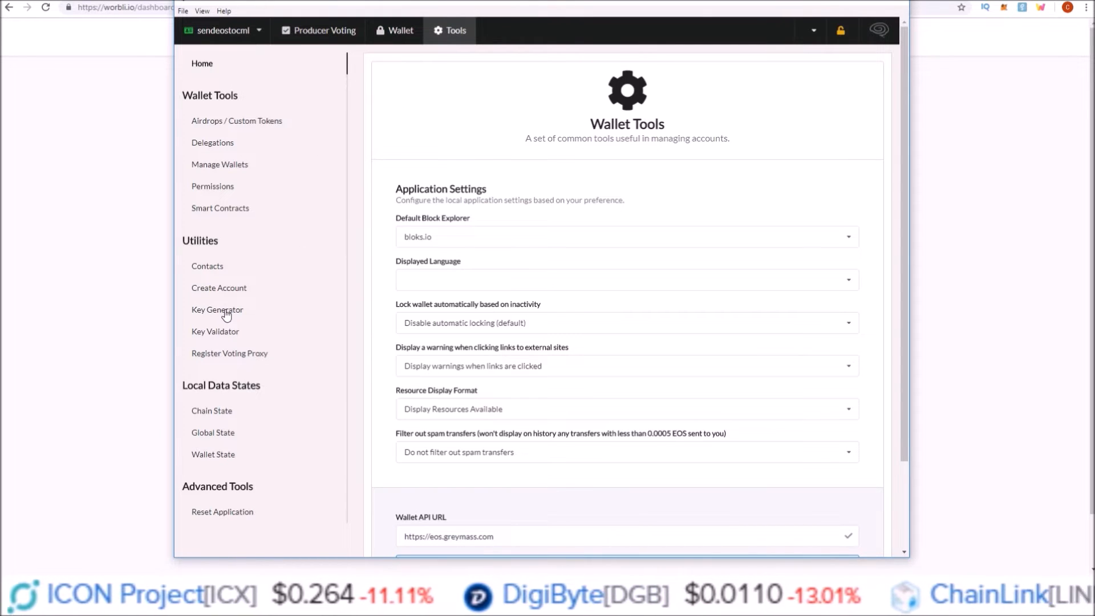
Step: Generate an EOS key pair in Key Generator and select its public key
left_click(217, 310)
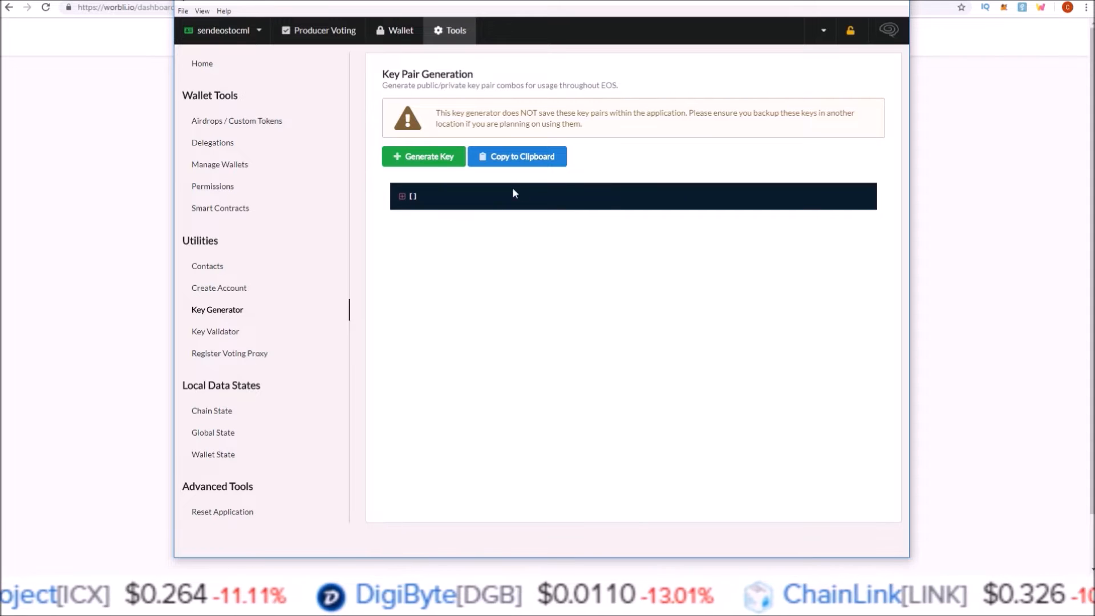
mouse_move(439, 162)
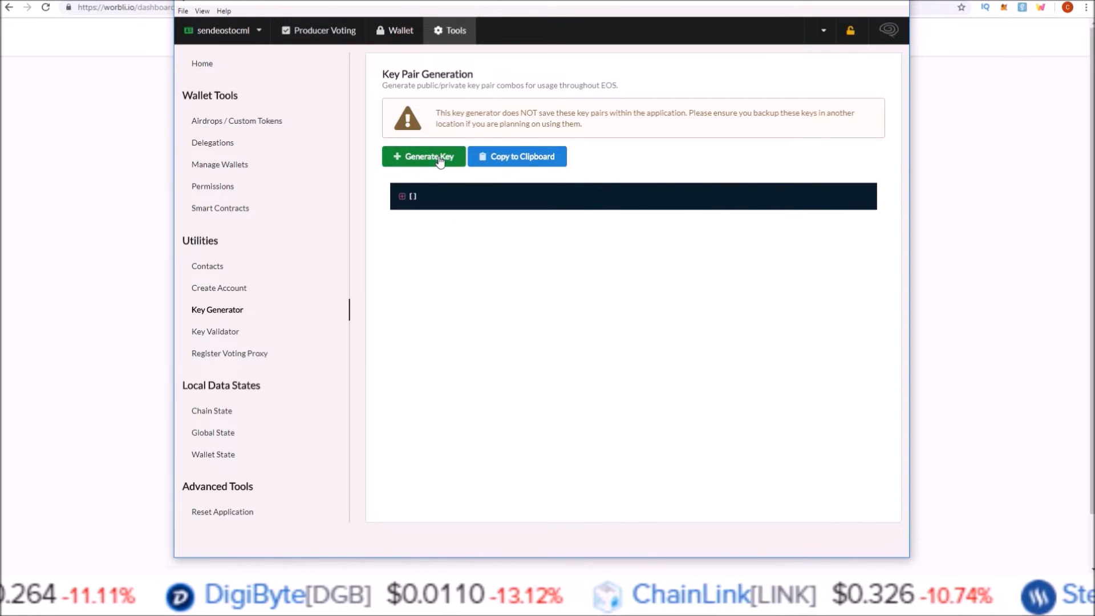
left_click(423, 156)
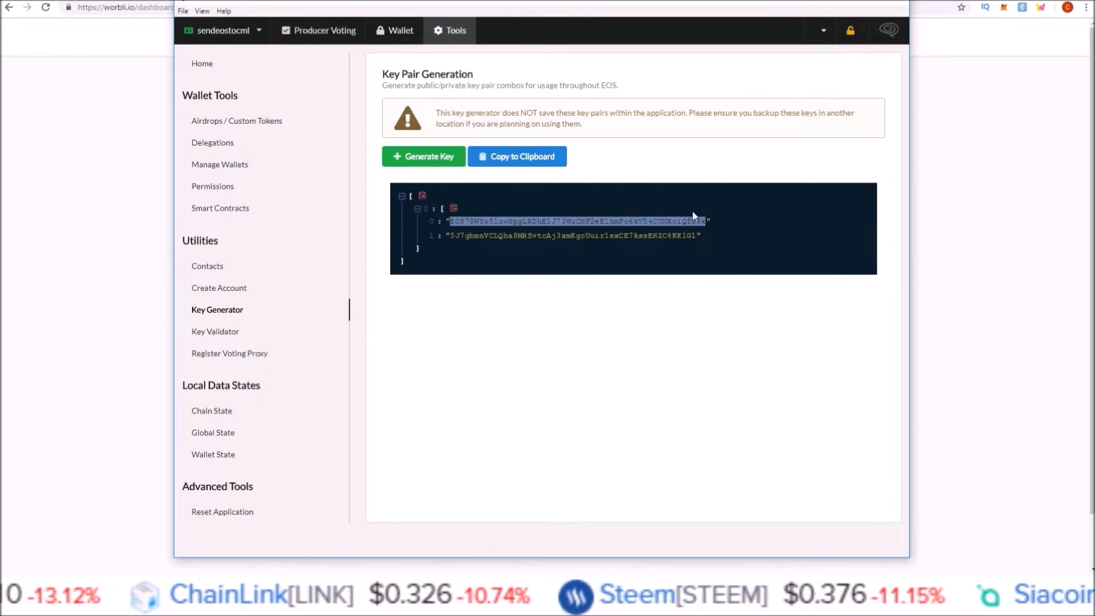
mouse_move(476, 248)
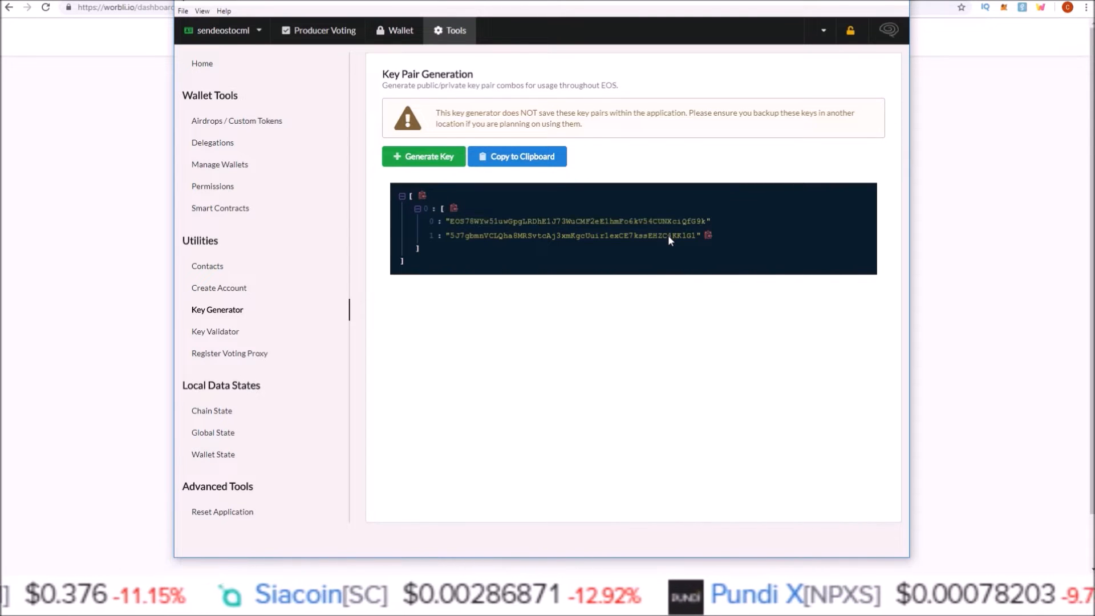
double_click(573, 236)
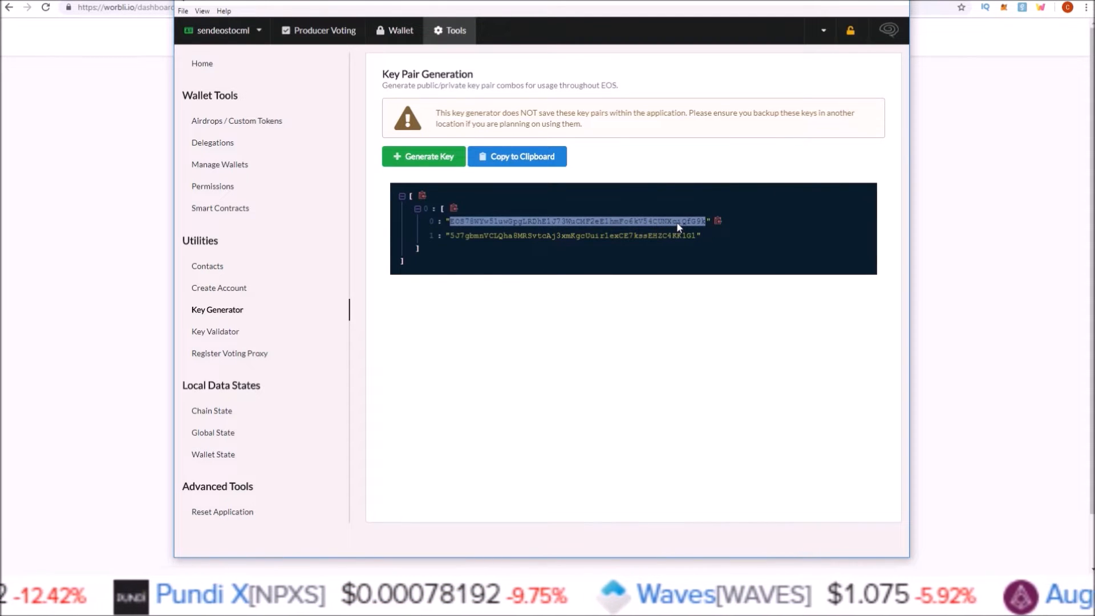
mouse_move(529, 221)
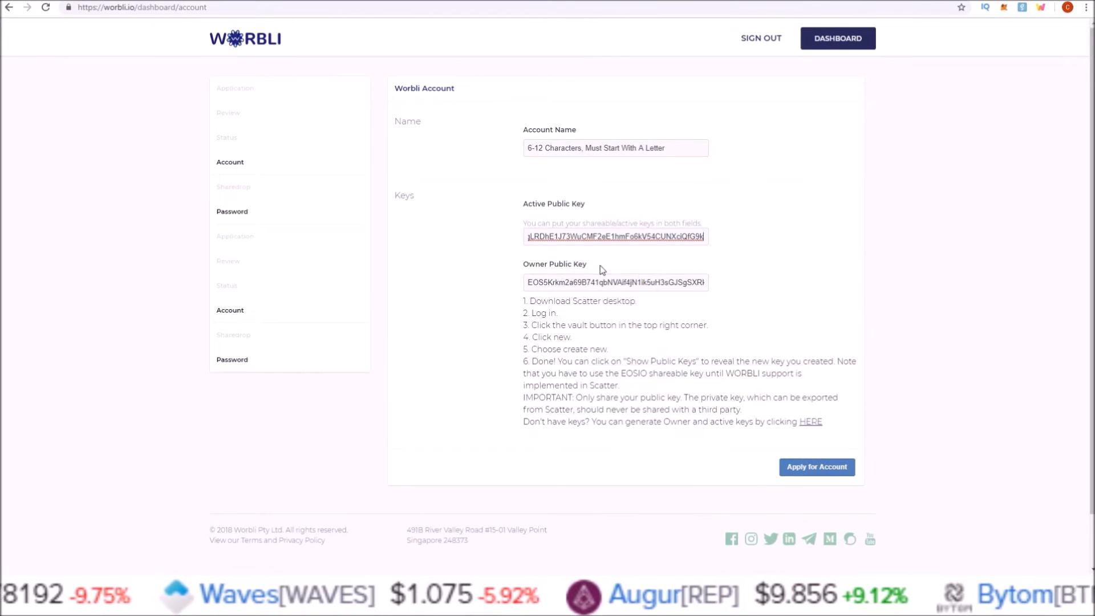
Step: Paste the EOS Voter public key into the Owner Public Key field
right_click(615, 282)
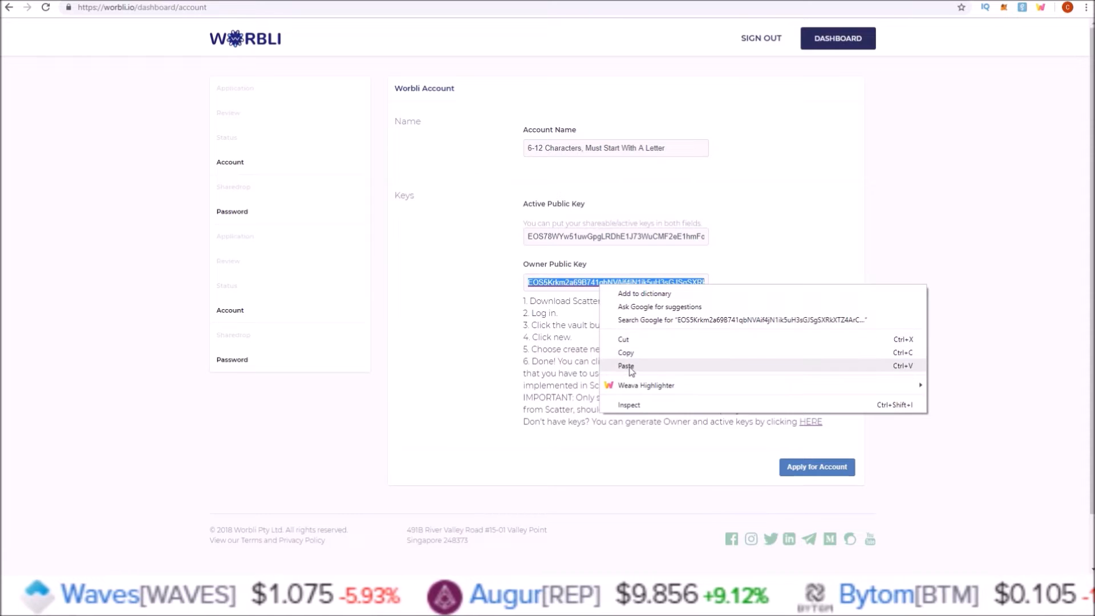
left_click(626, 365)
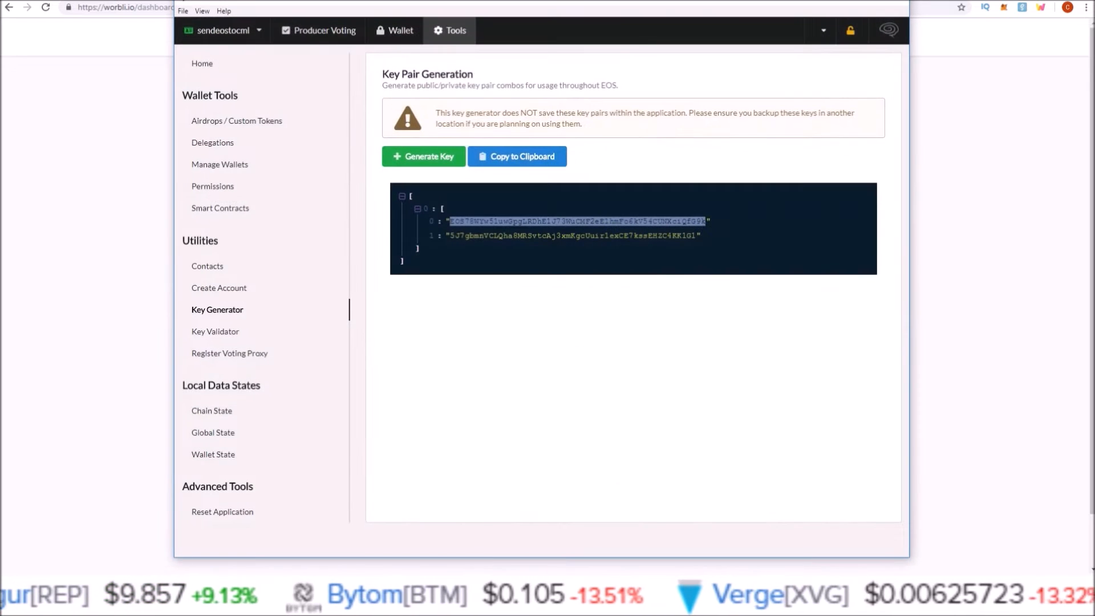
Step: Generate a second EOS public/private key pair in Key Generator
left_click(423, 155)
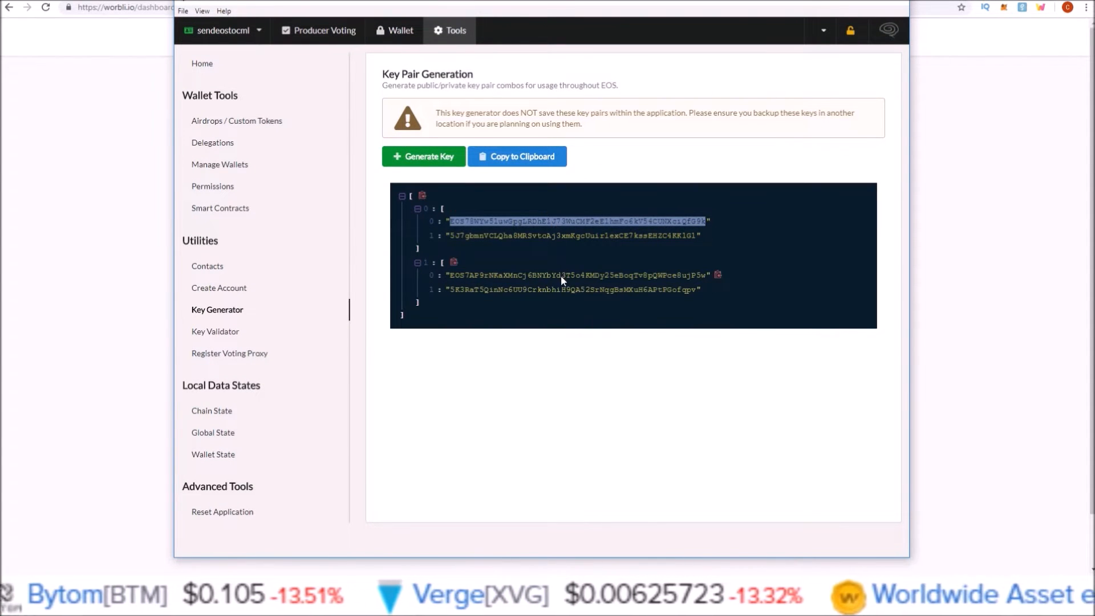
mouse_move(557, 202)
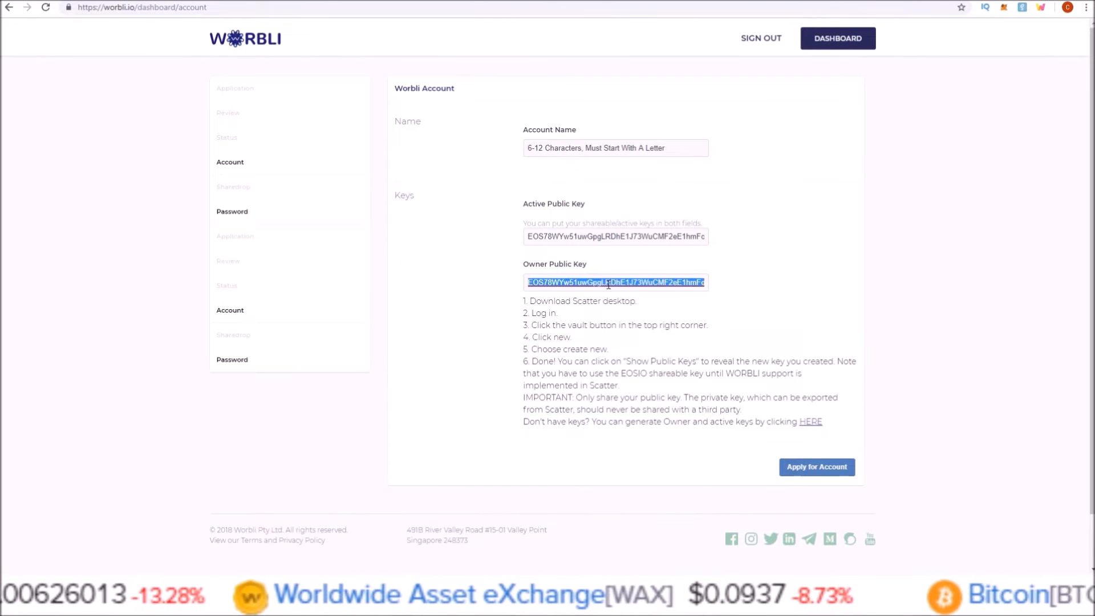
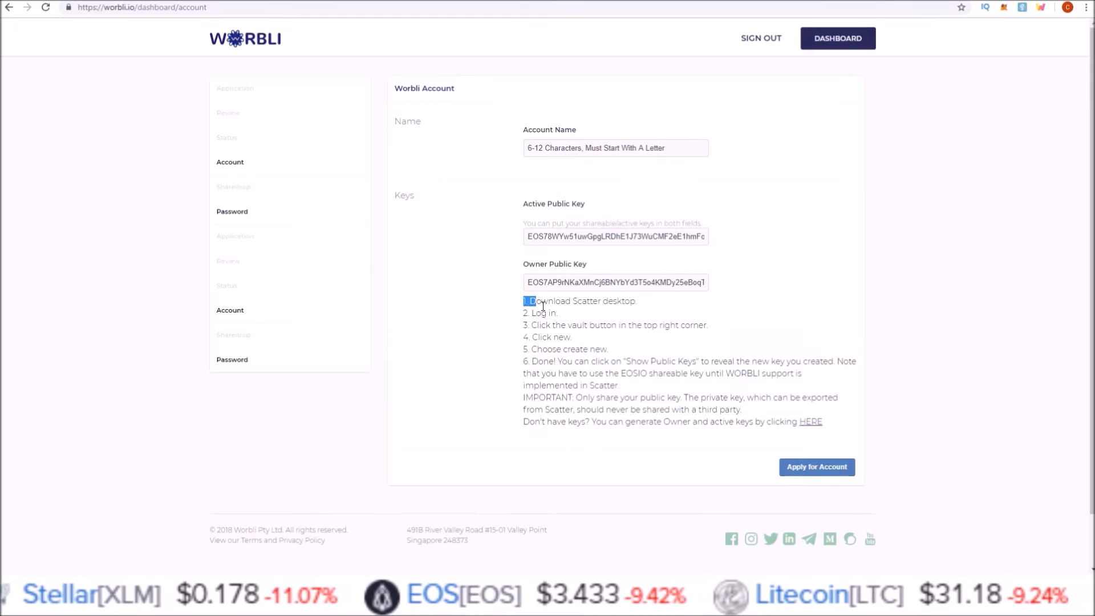
Step: Enter the second public key as Owner Public Key and highlight the Scatter instructions
left_click_drag(525, 300, 828, 426)
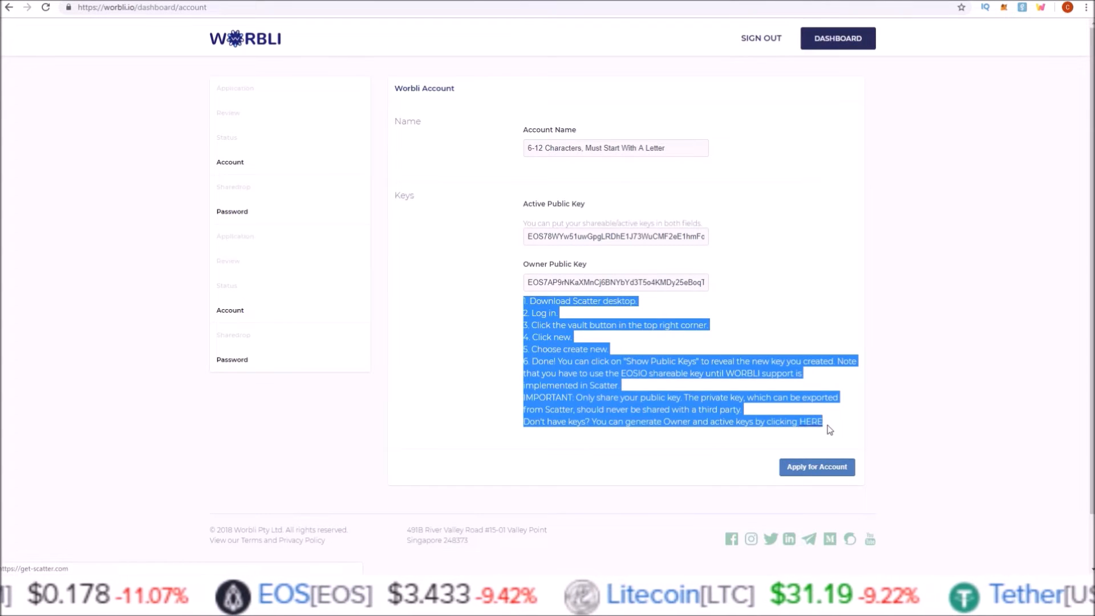
mouse_move(356, 464)
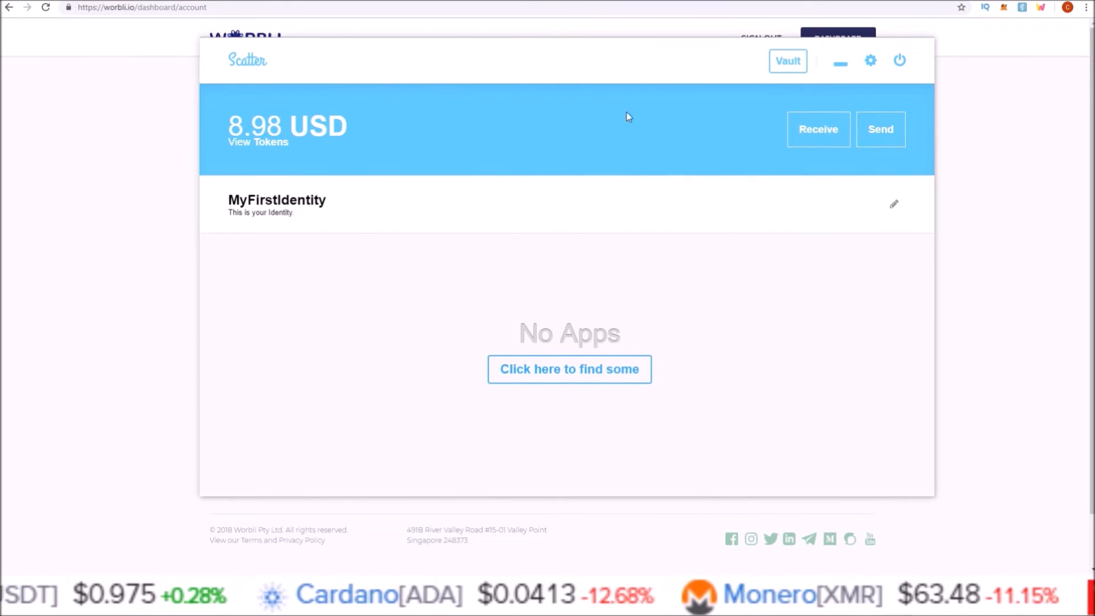
Step: Create a Scatter vault entry 'Worbli Test 2' with newly generated keys
left_click(788, 61)
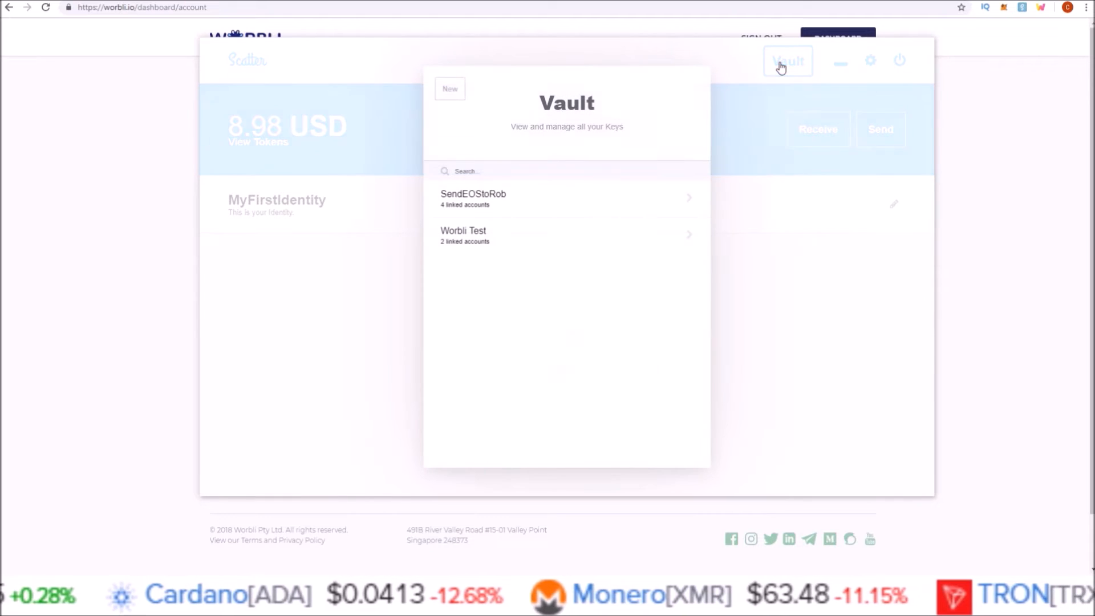
mouse_move(452, 97)
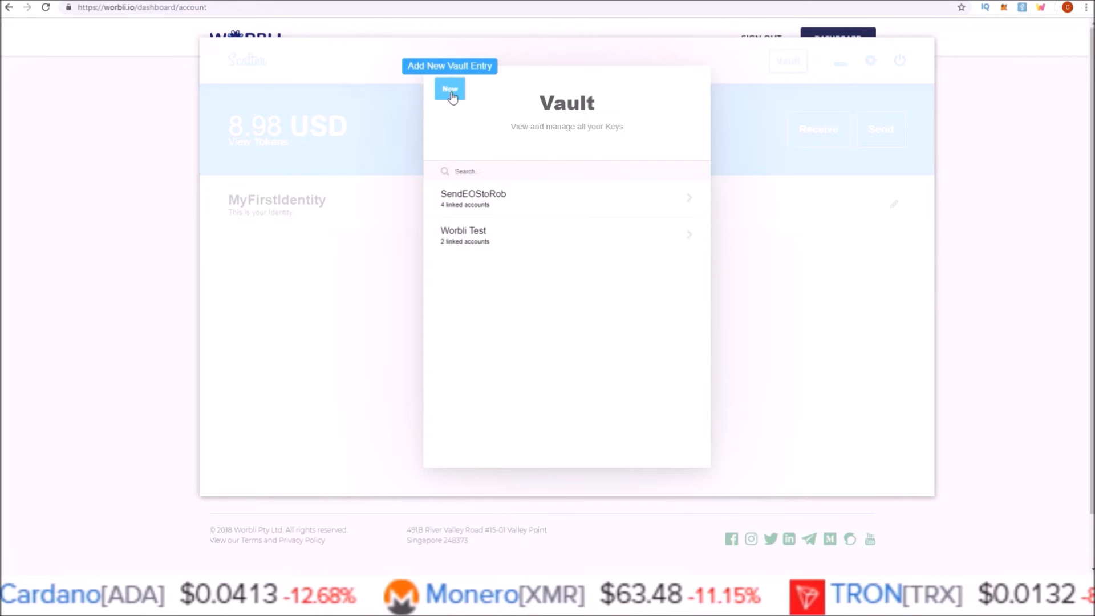
left_click(449, 90)
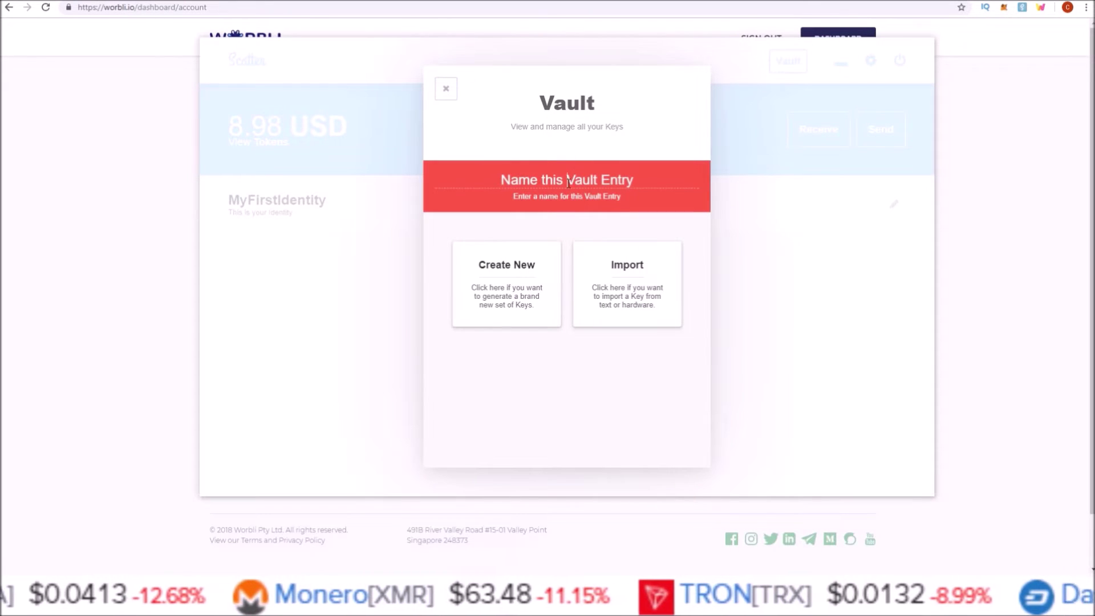
type("Worbli Test 2")
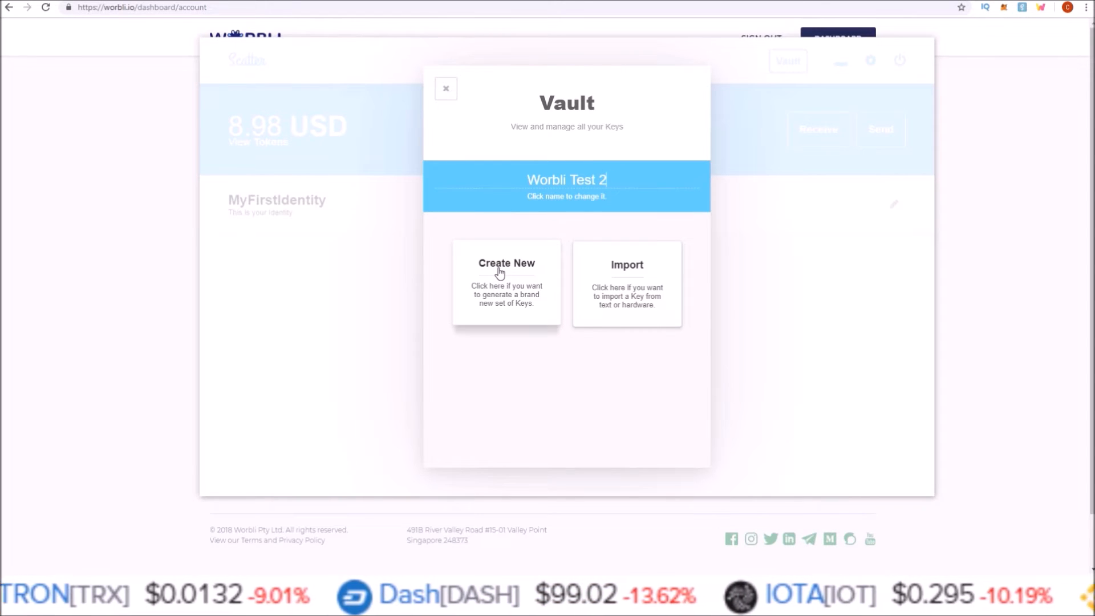
left_click(506, 263)
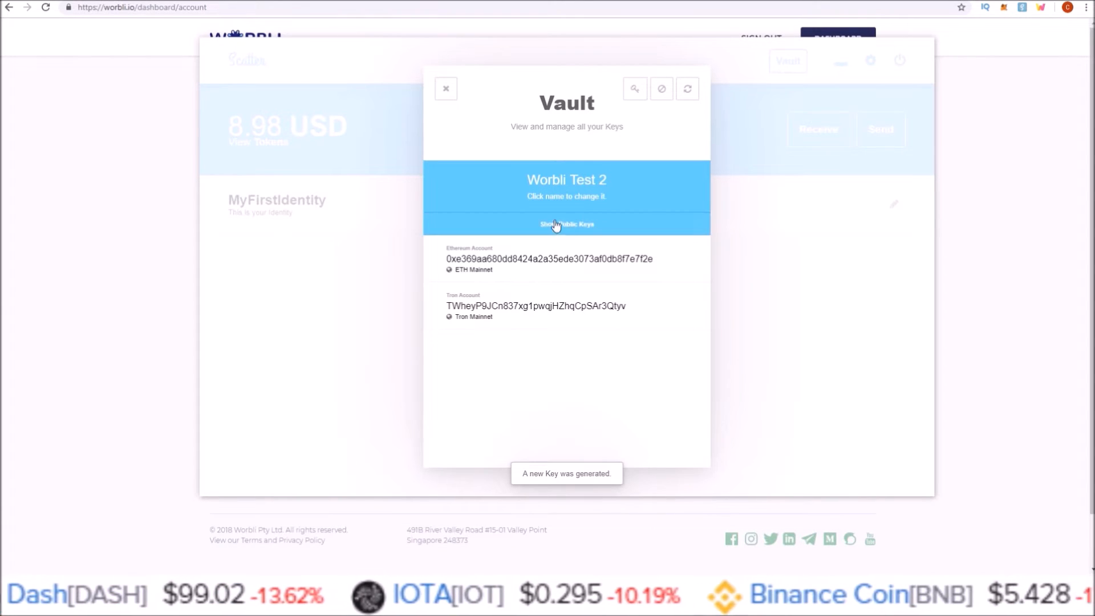
Step: Copy the entry's EOSIO public key and paste it into the WORBLI key fields
left_click(567, 224)
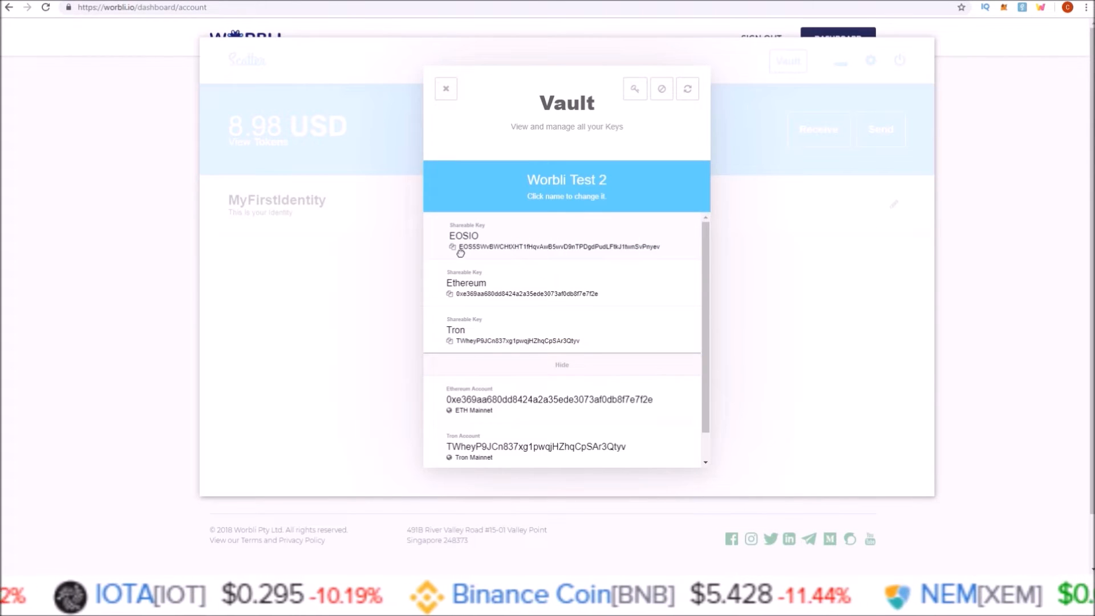
left_click(449, 246)
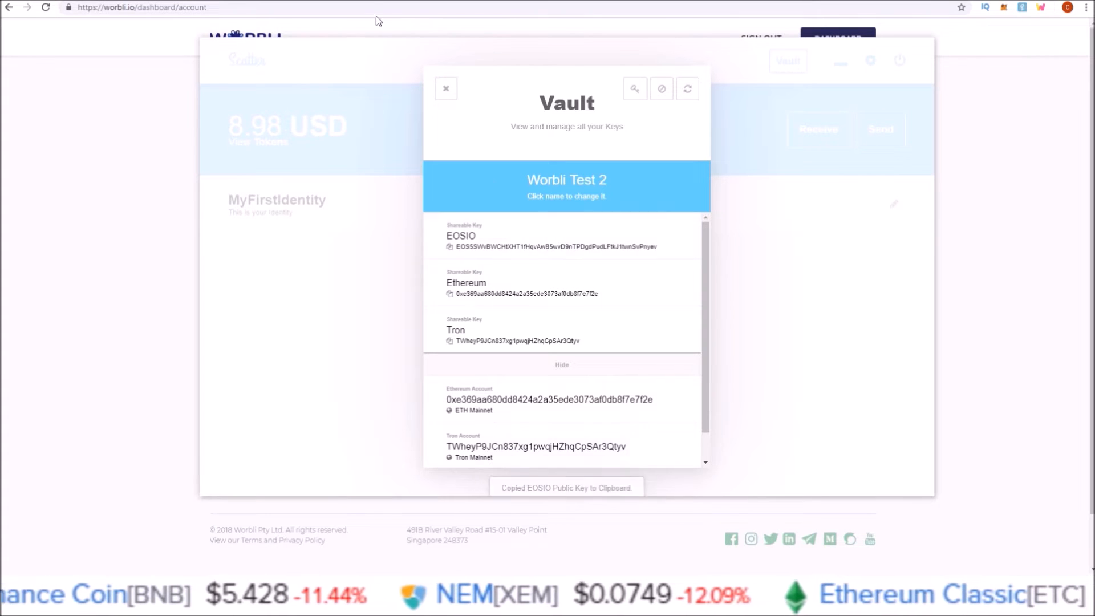
left_click(446, 88)
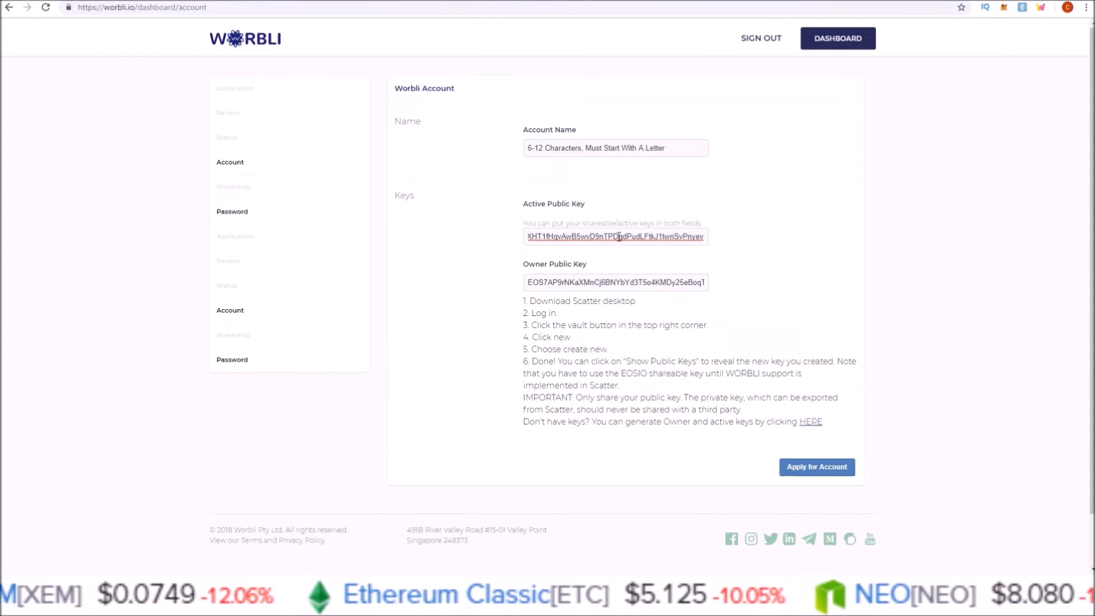
right_click(616, 283)
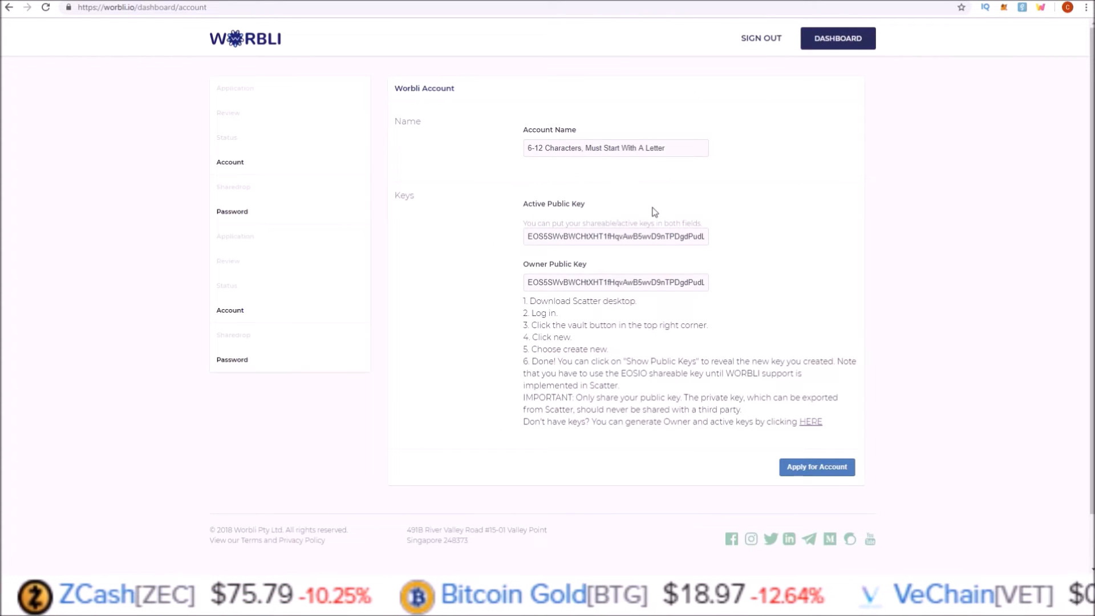
left_click(817, 467)
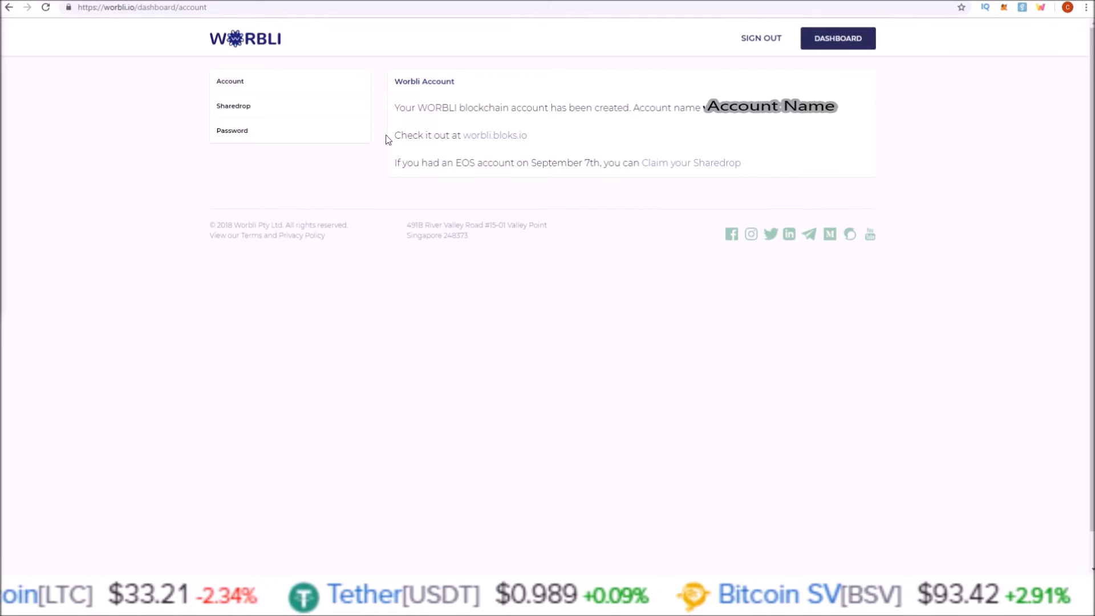
mouse_move(583, 109)
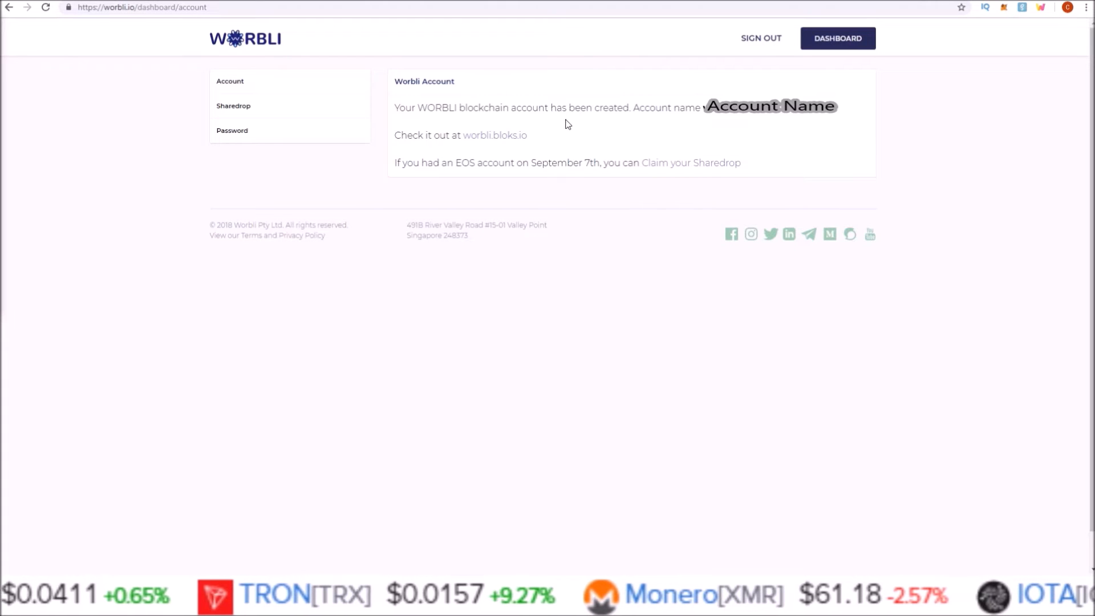
mouse_move(1087, 8)
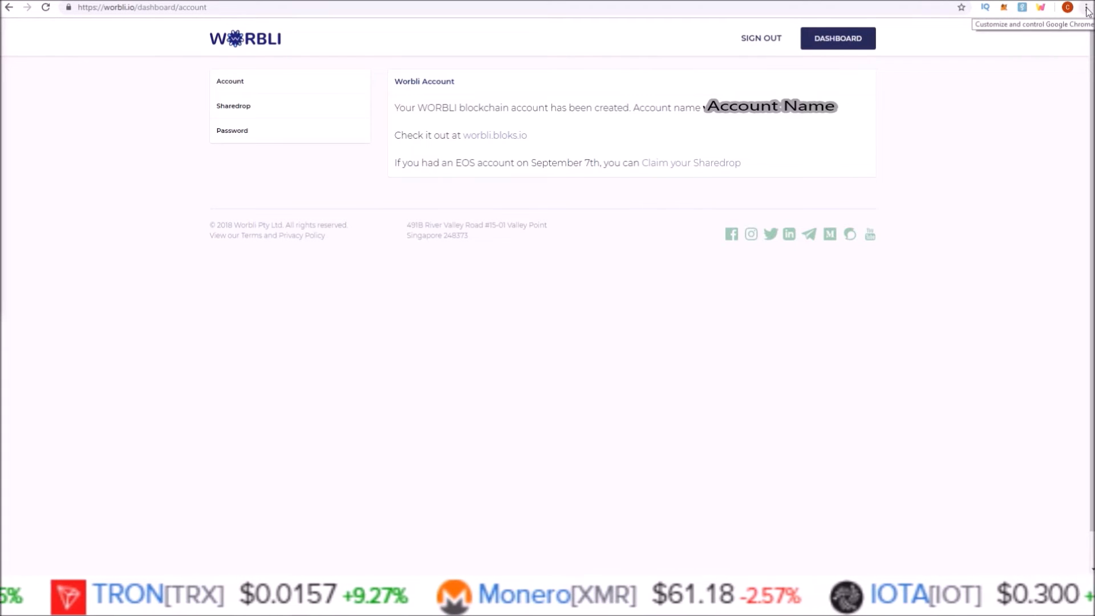
Step: Open Chrome's Clear browsing data dialog and uncheck cached images and files
left_click(1086, 10)
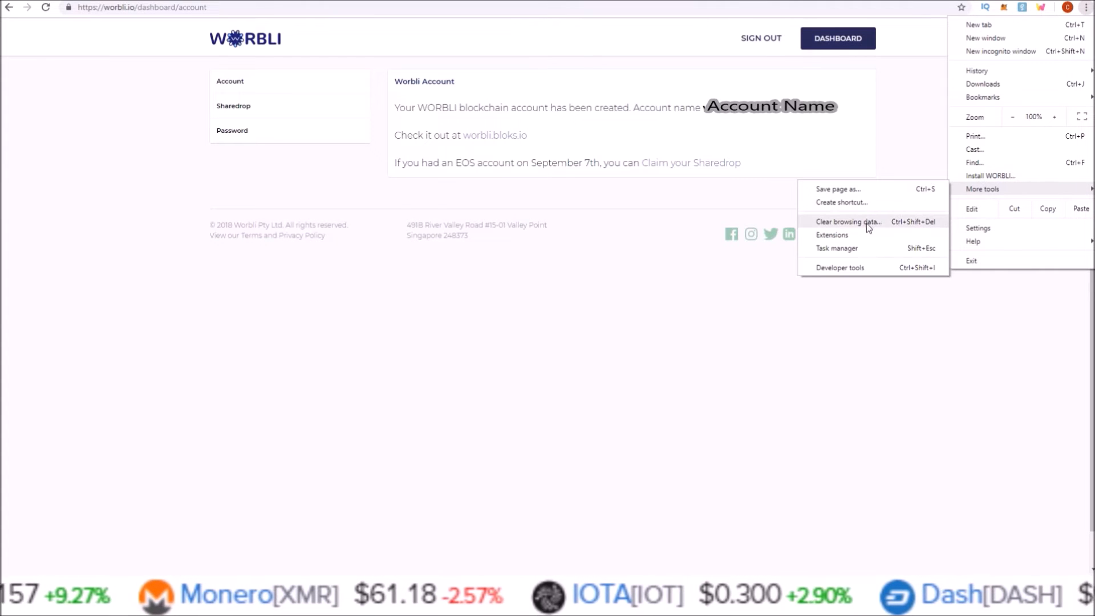
left_click(849, 221)
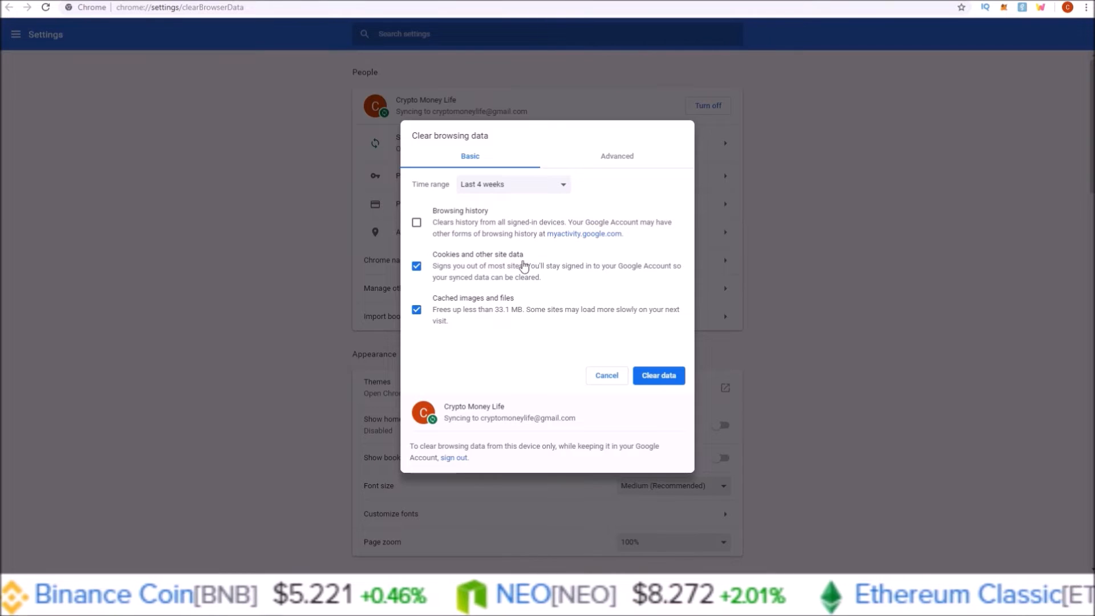
mouse_move(497, 272)
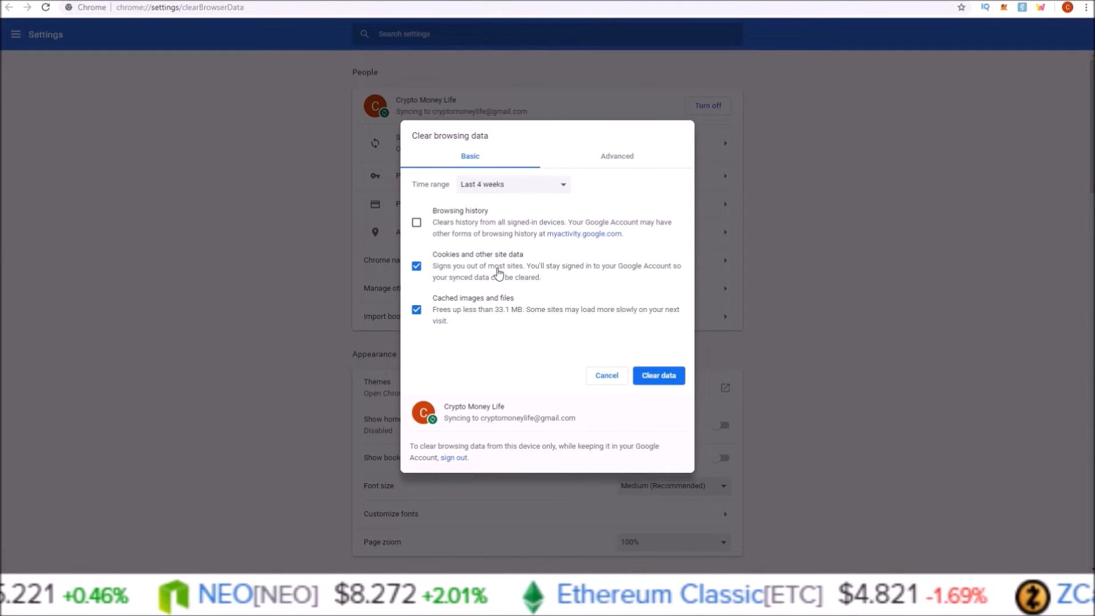
left_click(417, 310)
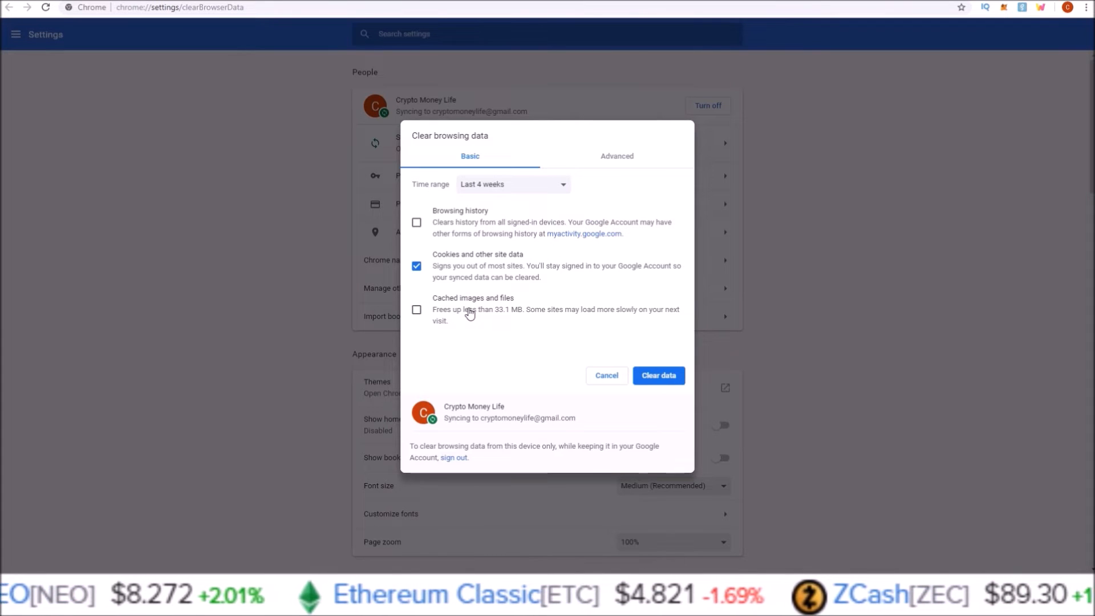
mouse_move(466, 228)
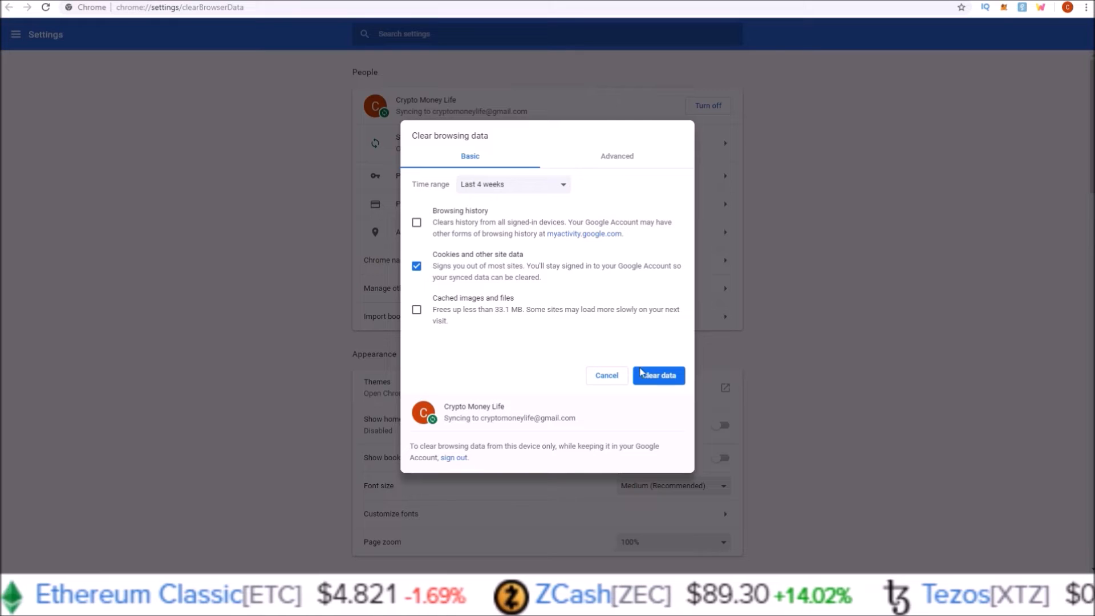
mouse_move(778, 253)
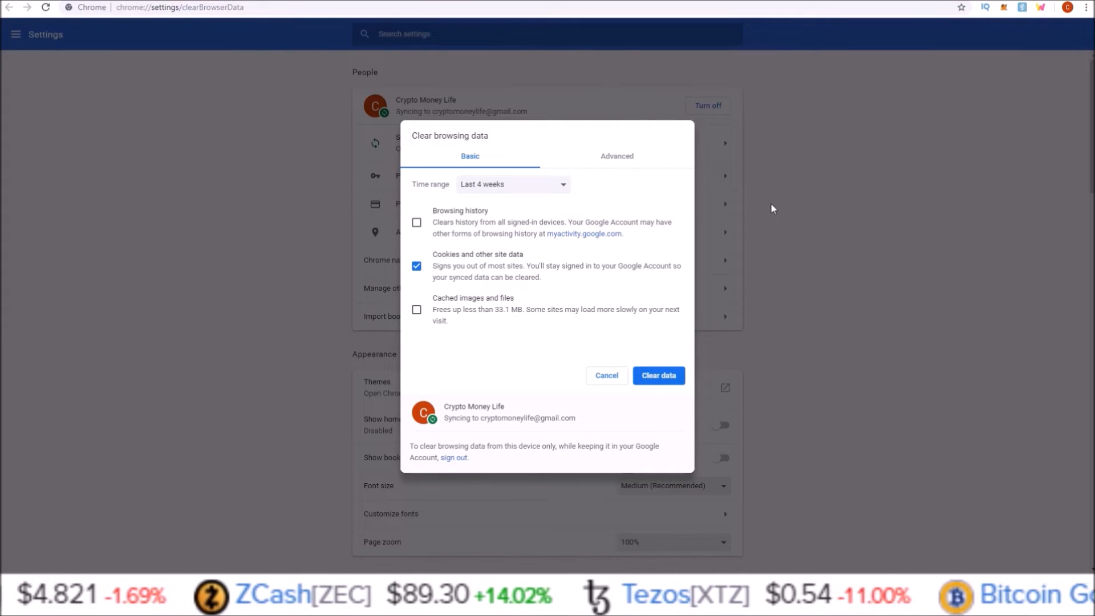
mouse_move(762, 158)
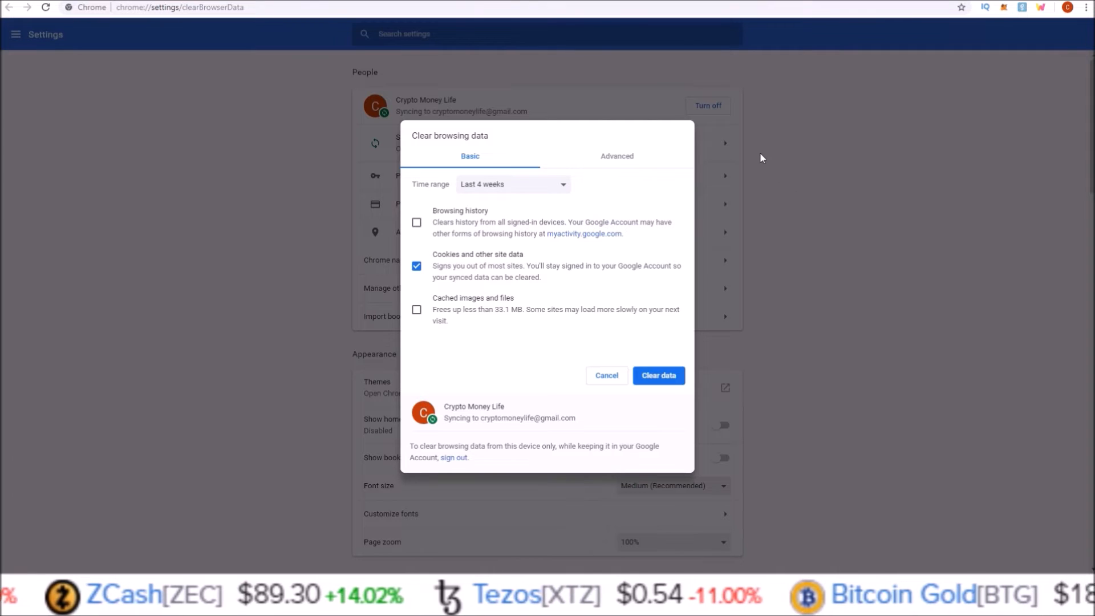
mouse_move(598, 321)
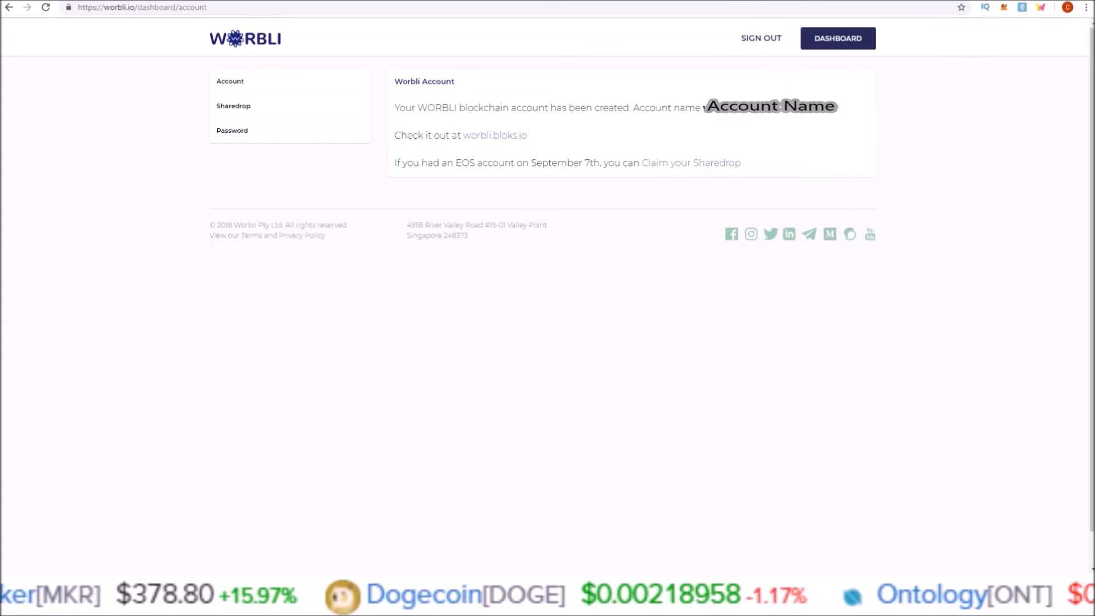
Step: Show the WORBLI account page with the created account, bloks.io link and sharedrop claim
left_click(496, 135)
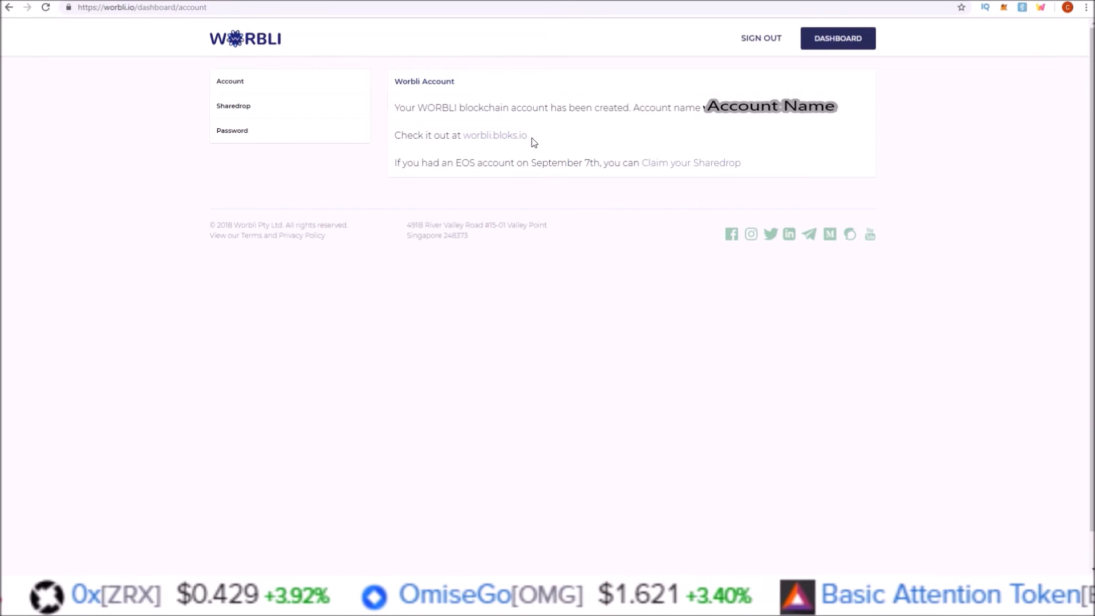
Step: View the beyondbtc account on worbli.bloks.io and expand its owner and active permission keys
left_click(495, 135)
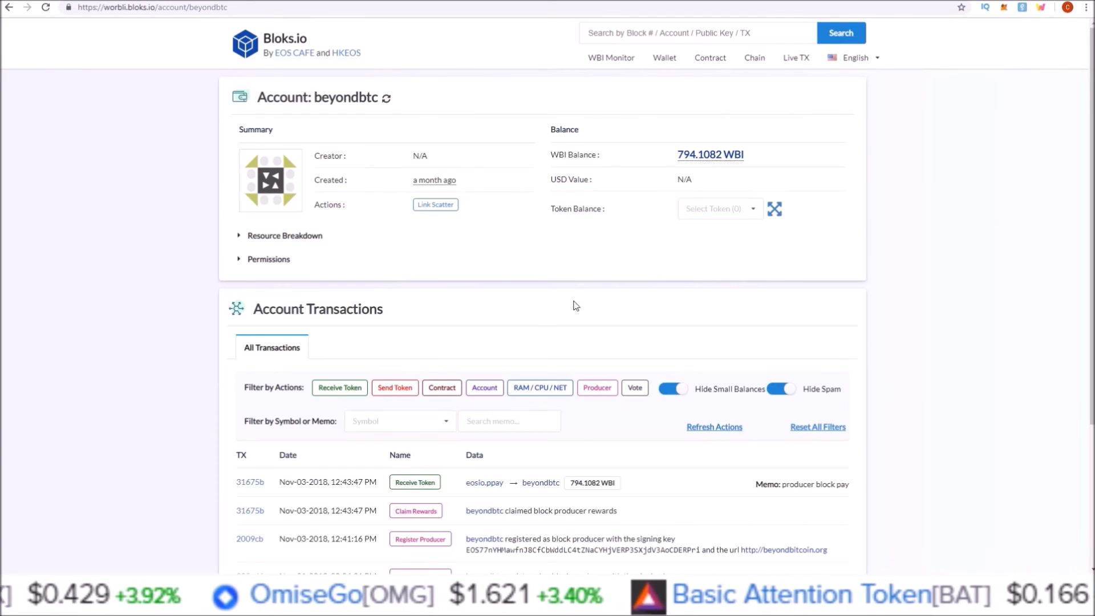
mouse_move(563, 260)
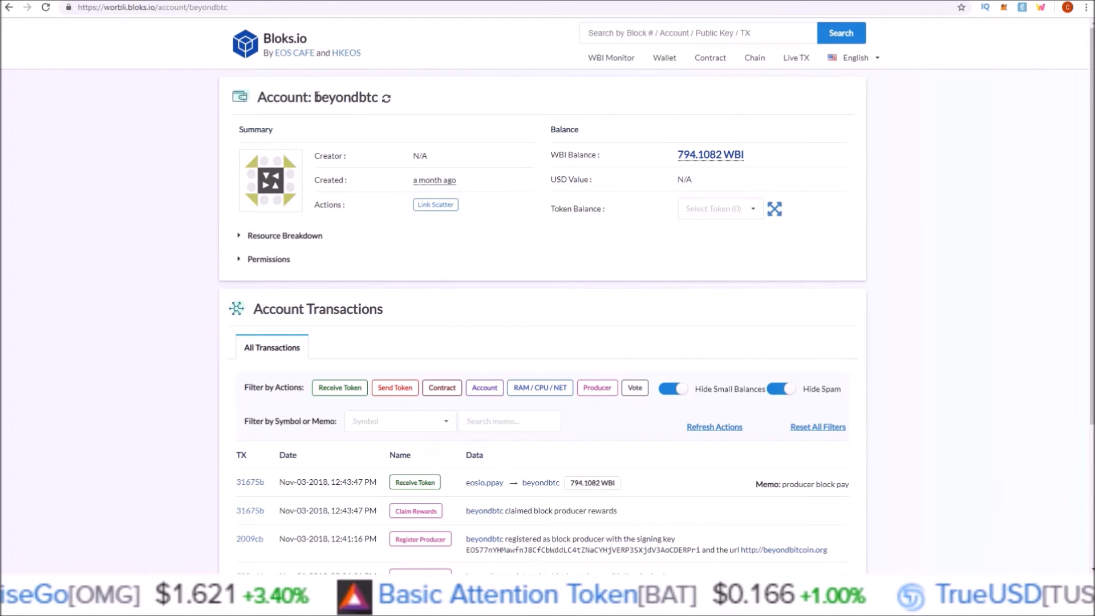
double_click(347, 97)
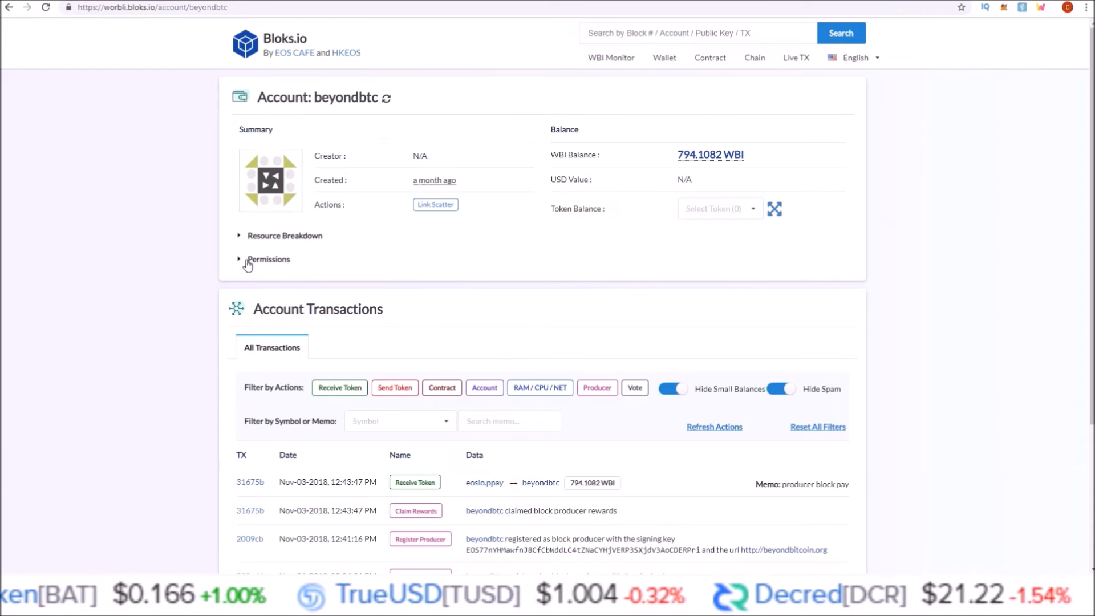
left_click(269, 260)
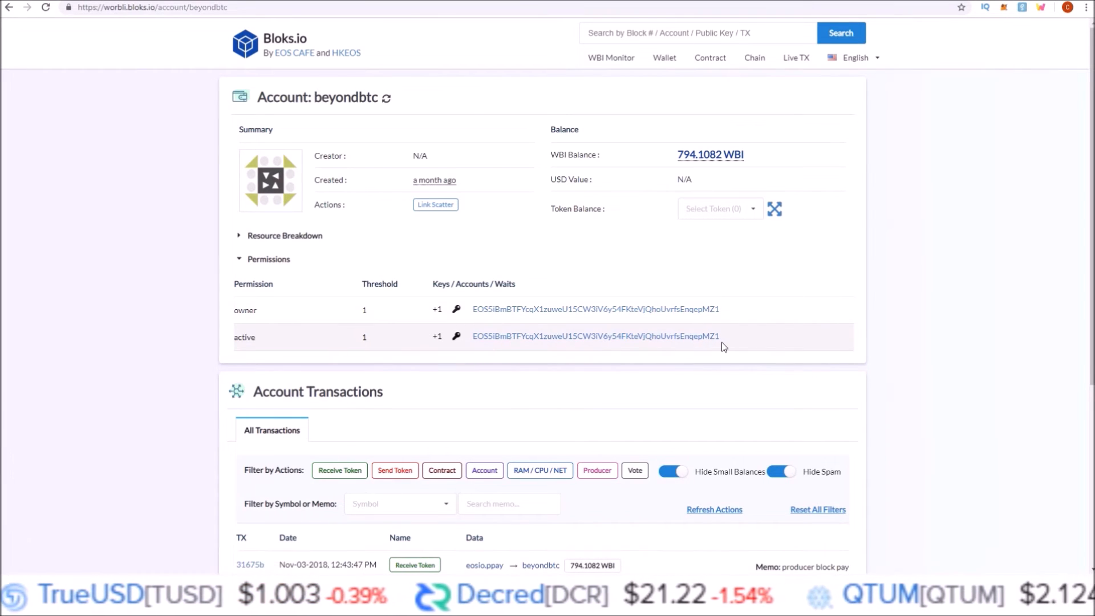
mouse_move(554, 340)
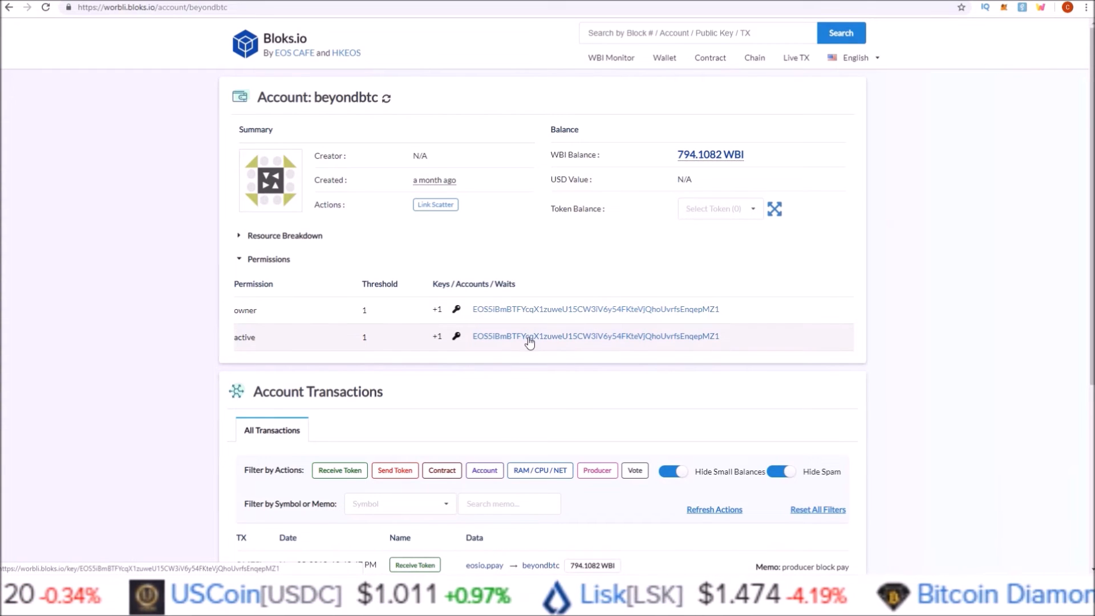
mouse_move(175, 206)
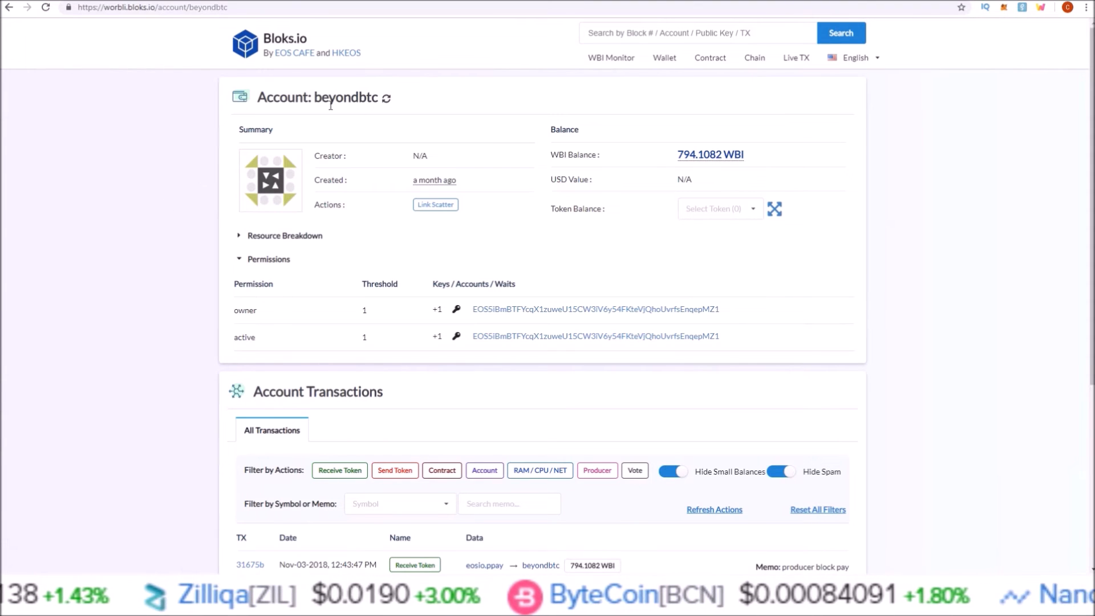
mouse_move(521, 302)
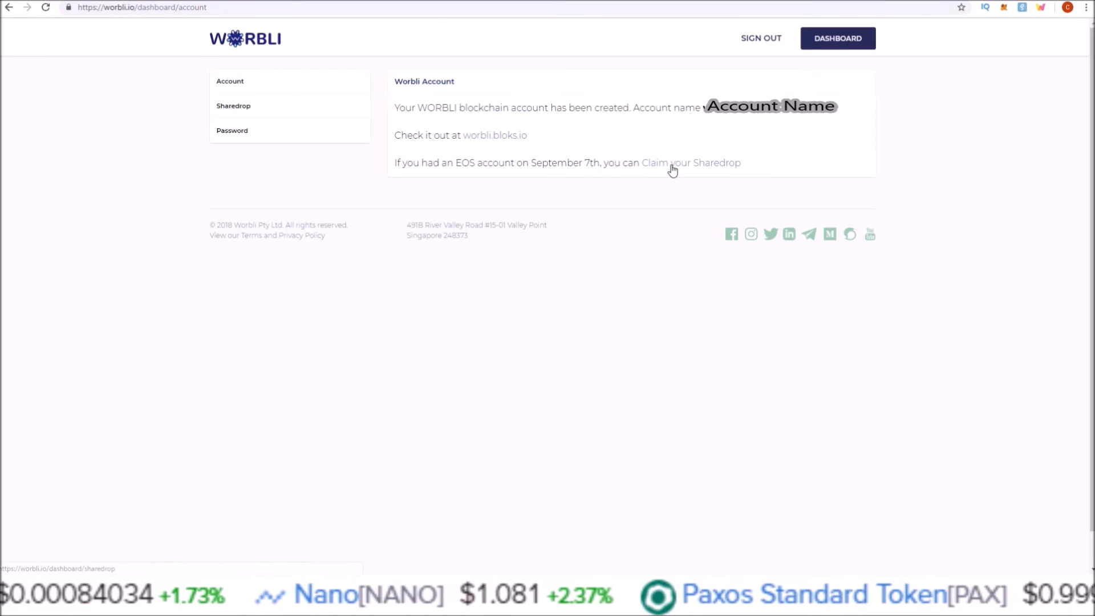
mouse_move(234, 109)
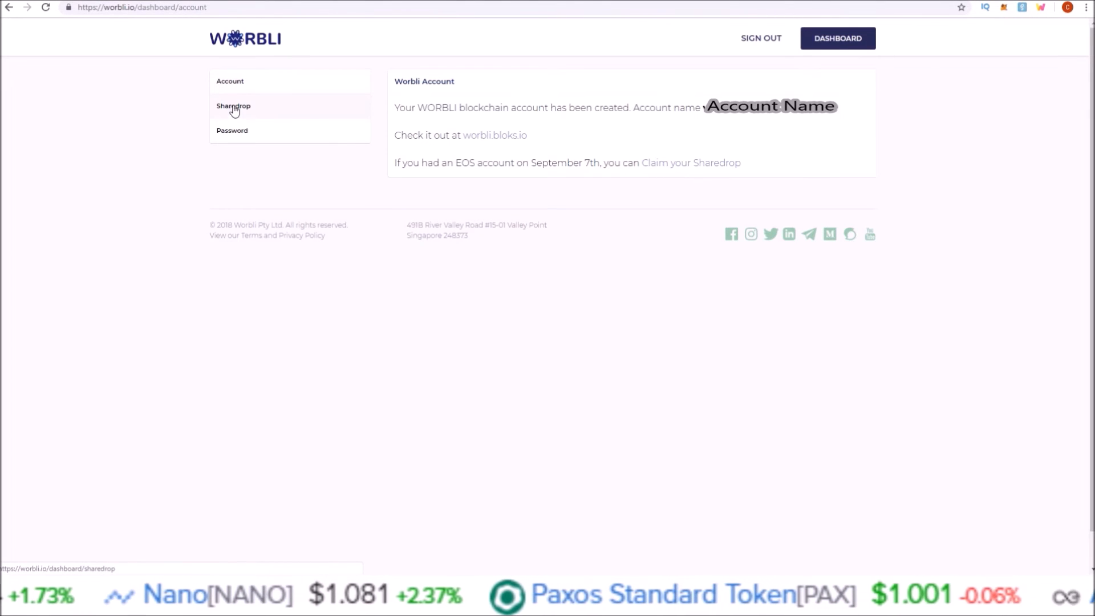
Step: Go to the Claim Sharedrop page listing the Scatter-based steps
left_click(234, 106)
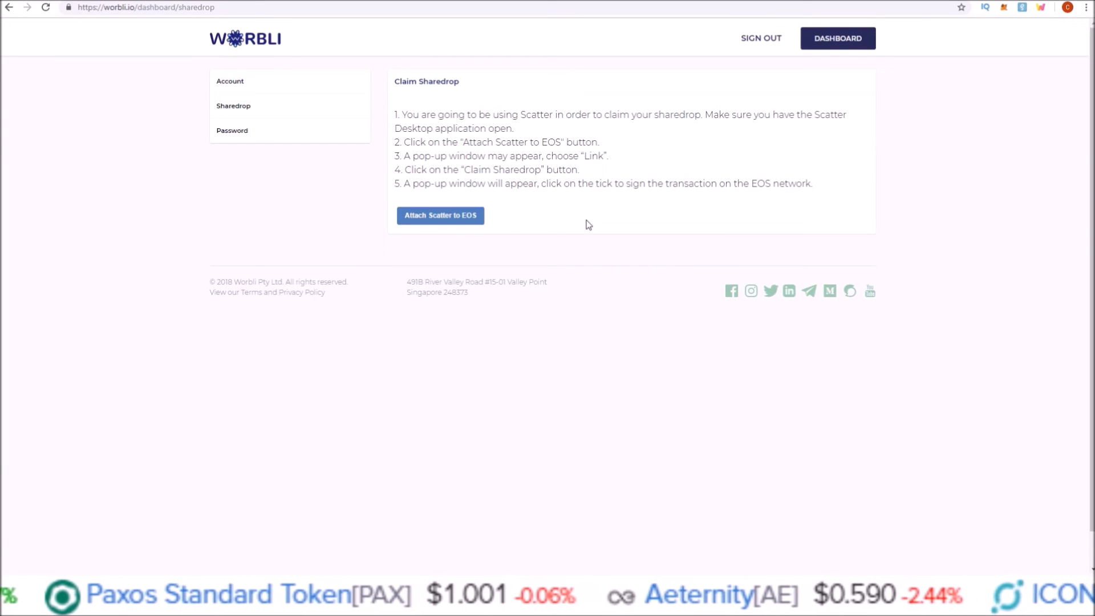
Step: Bring up Scatter Desktop showing the MyFirstIdentity identity and 959.74 USD balance
left_click(441, 216)
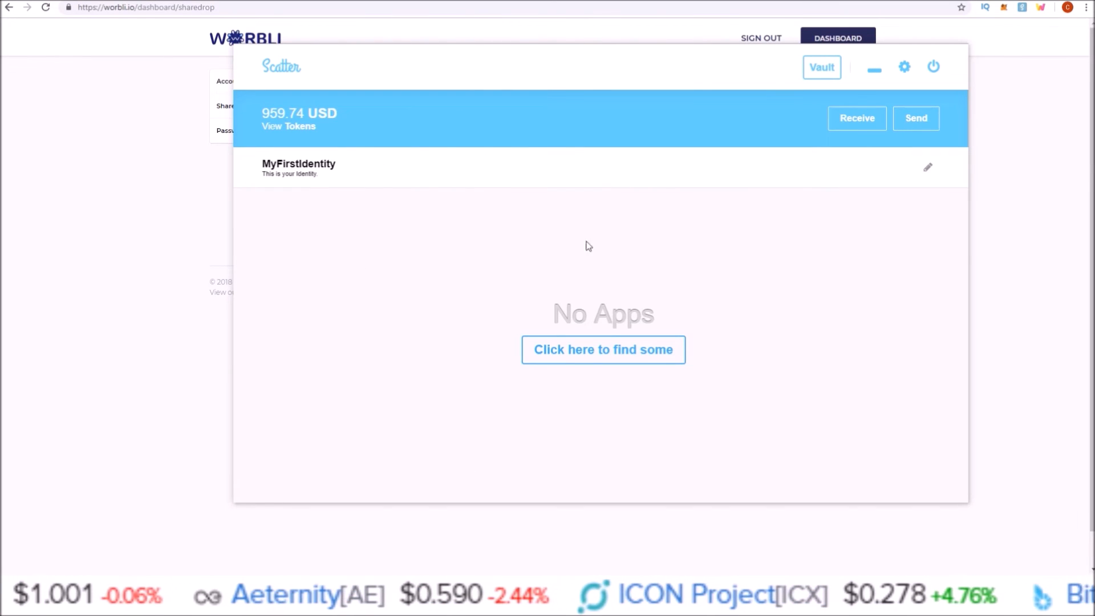
mouse_move(609, 183)
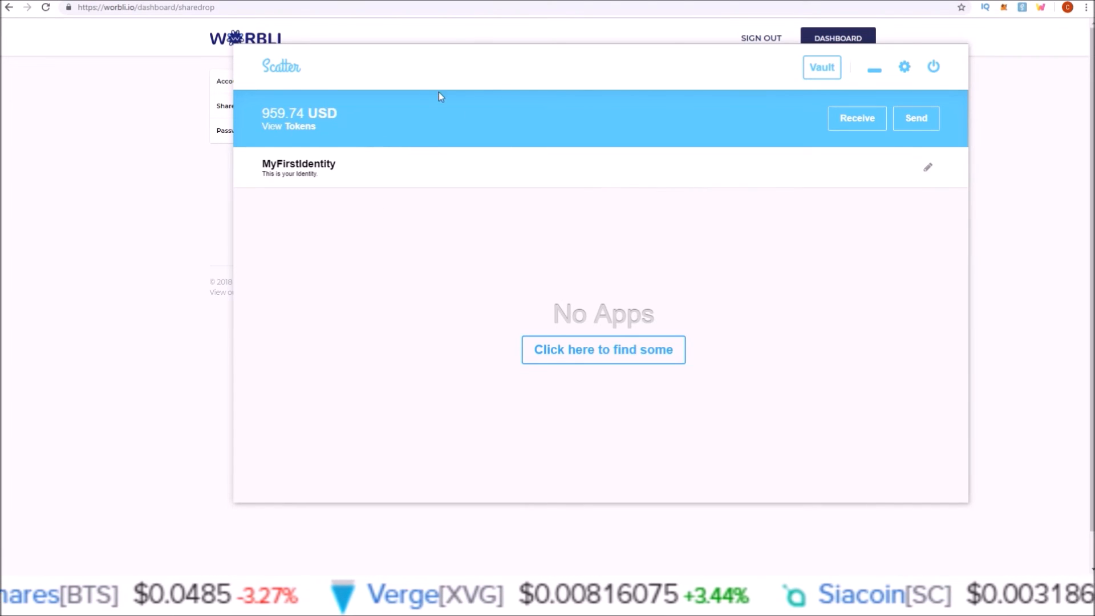
mouse_move(452, 156)
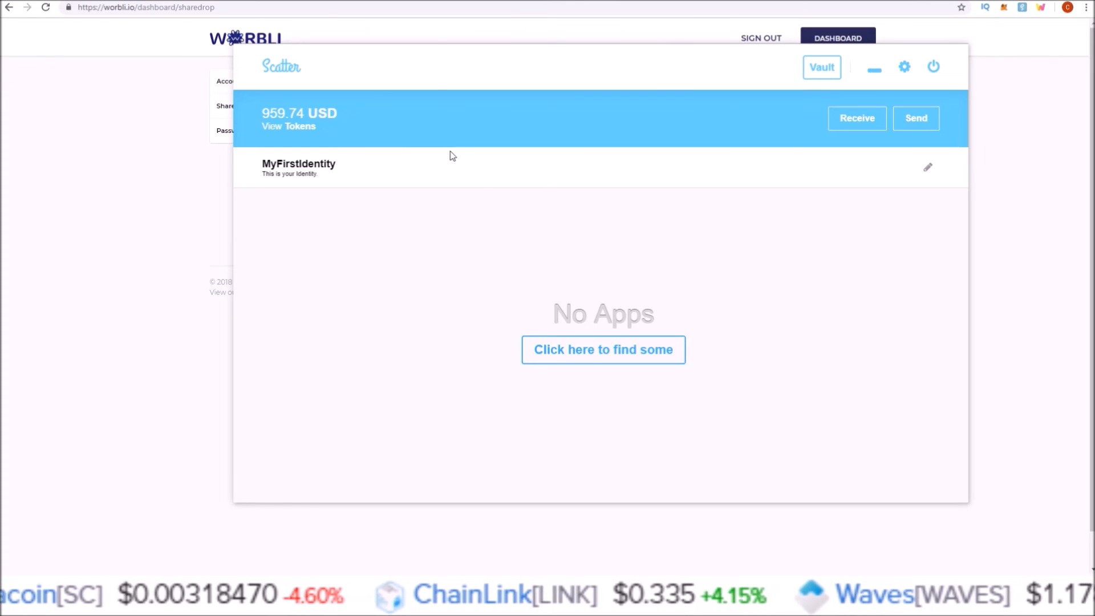
mouse_move(204, 150)
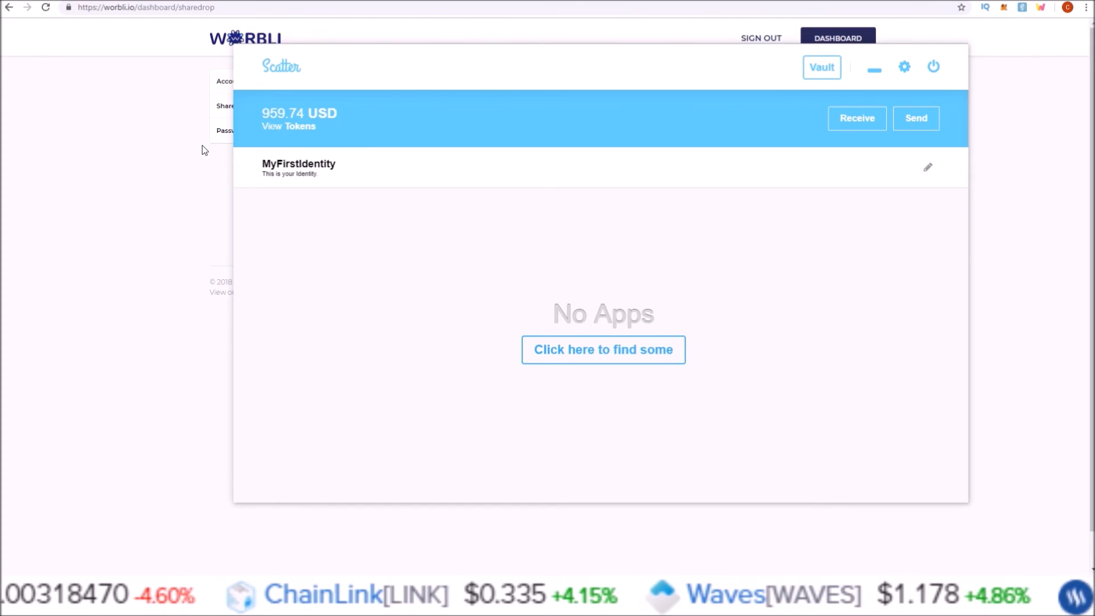
mouse_move(79, 177)
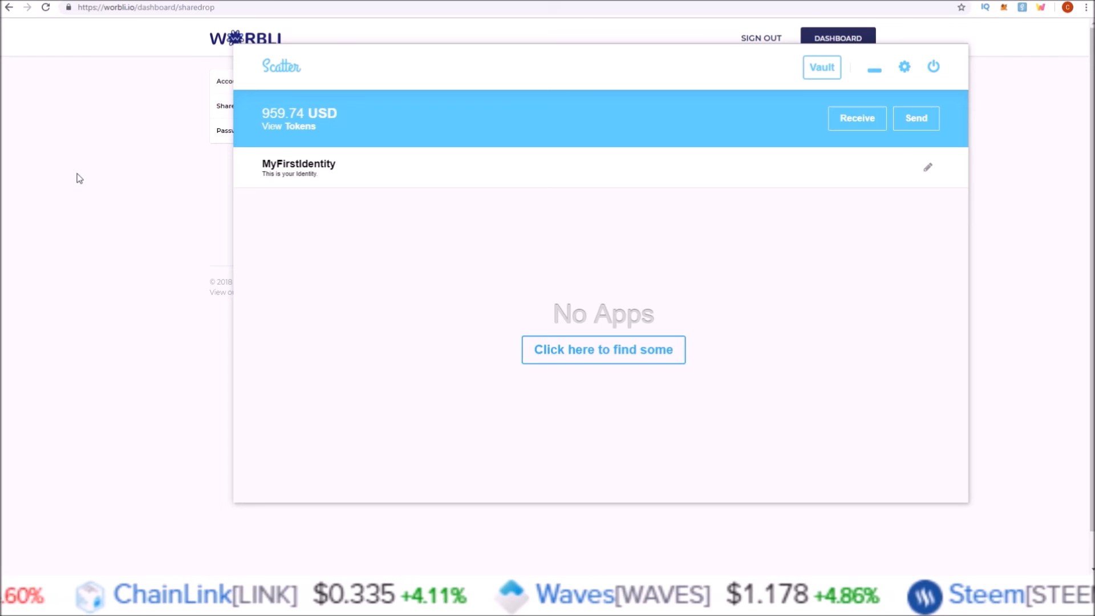
mouse_move(97, 164)
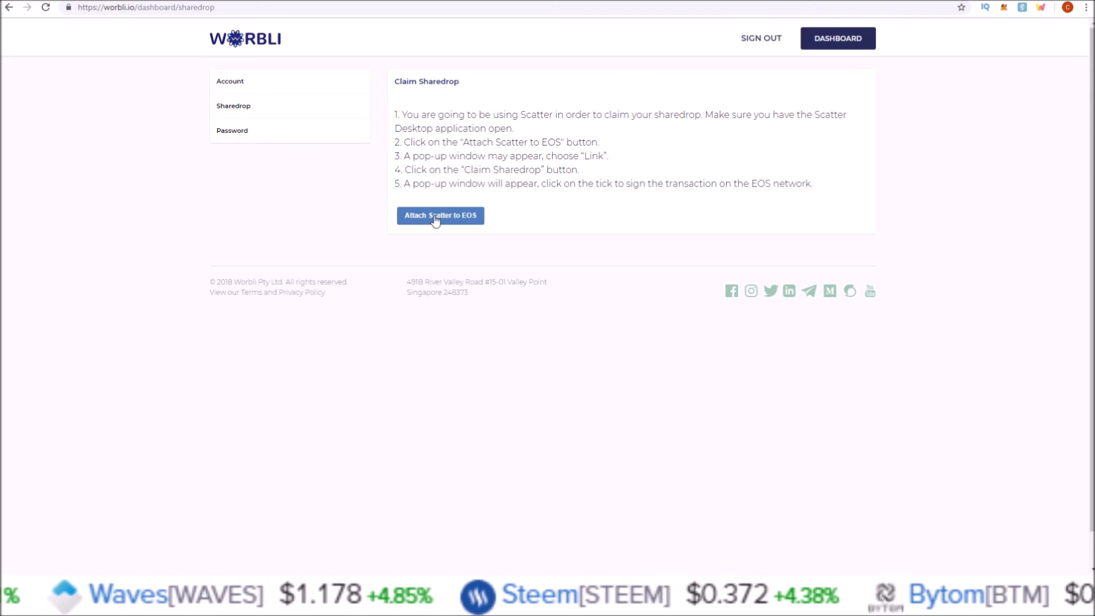
Step: Attach Scatter to EOS and dismiss the Scatter-not-found warning
left_click(440, 215)
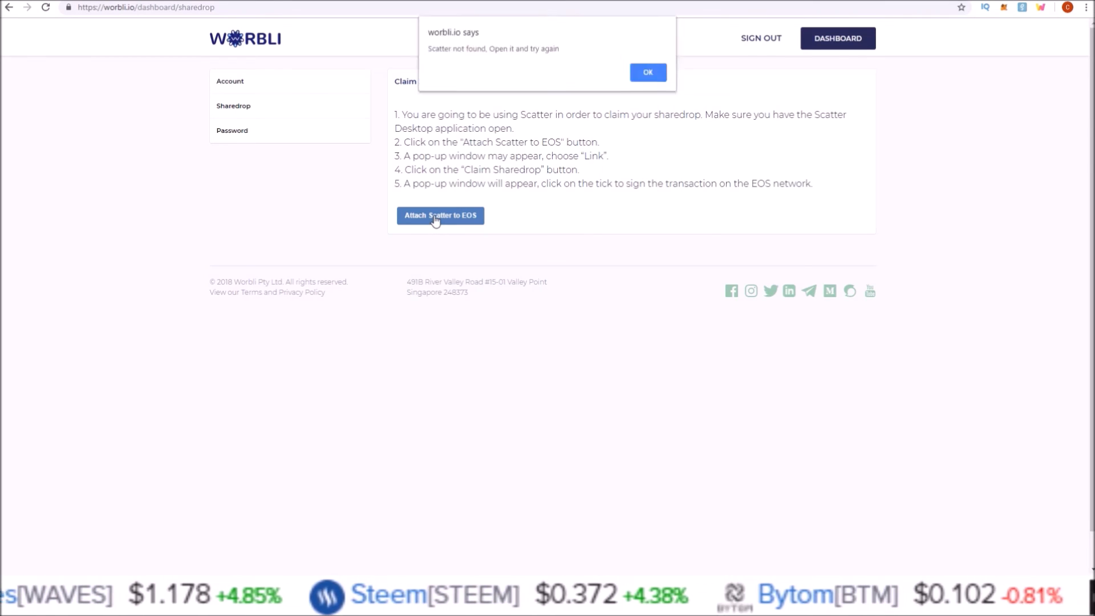
left_click(648, 72)
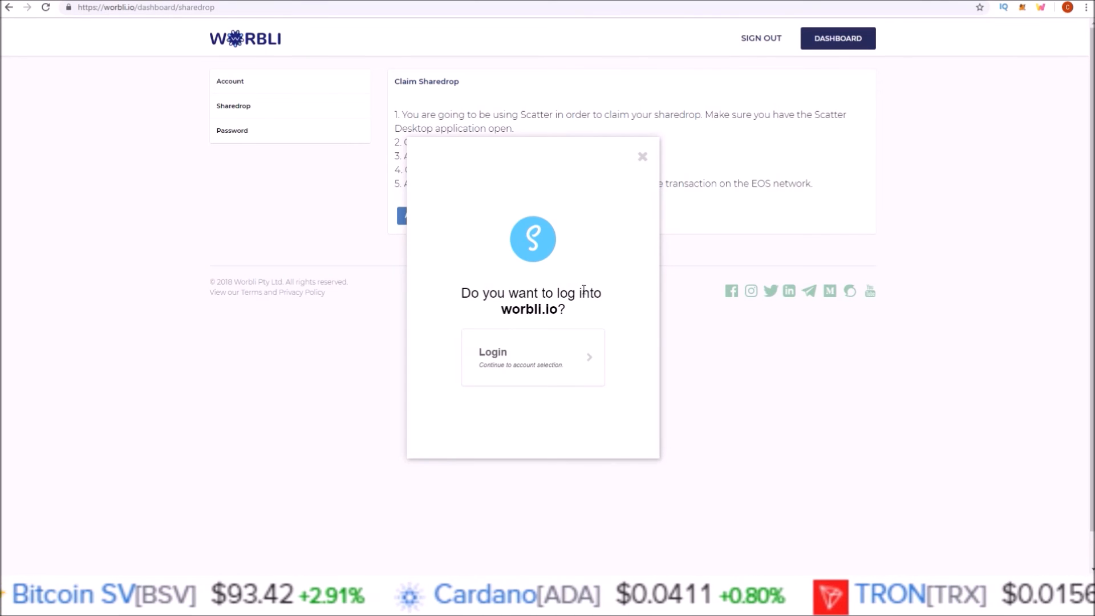
mouse_move(501, 357)
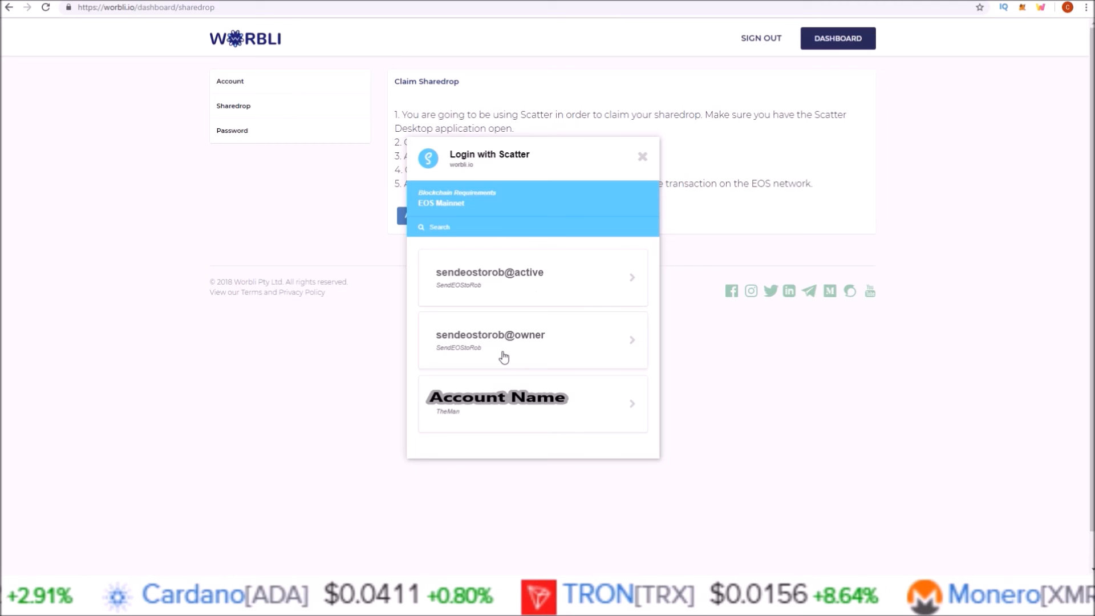
mouse_move(484, 404)
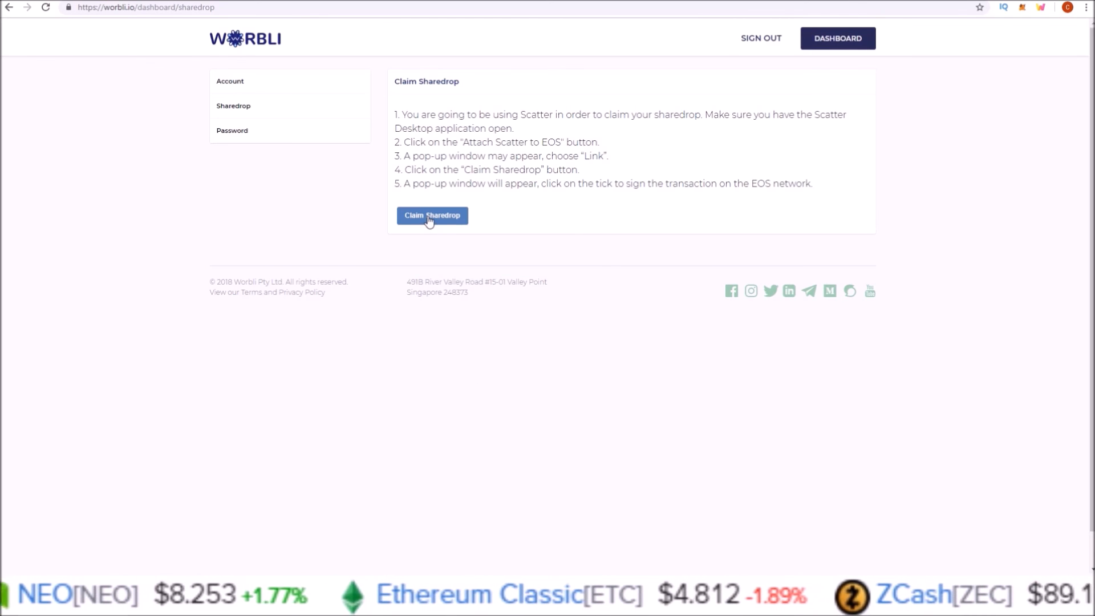
Step: Claim the sharedrop and approve the registration transaction in Scatter's Actions window
left_click(431, 215)
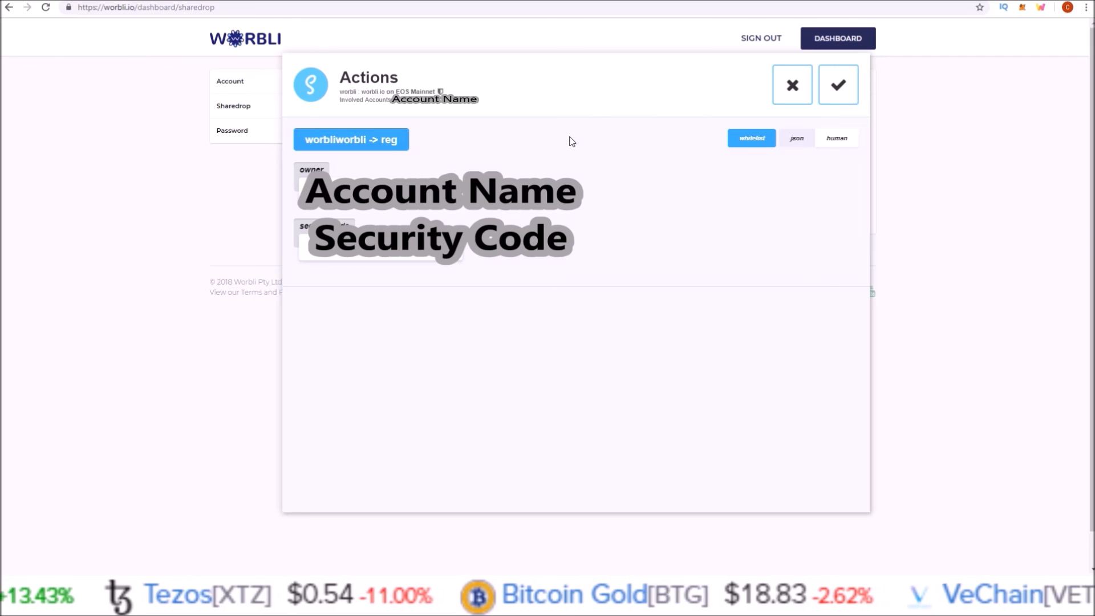
mouse_move(632, 205)
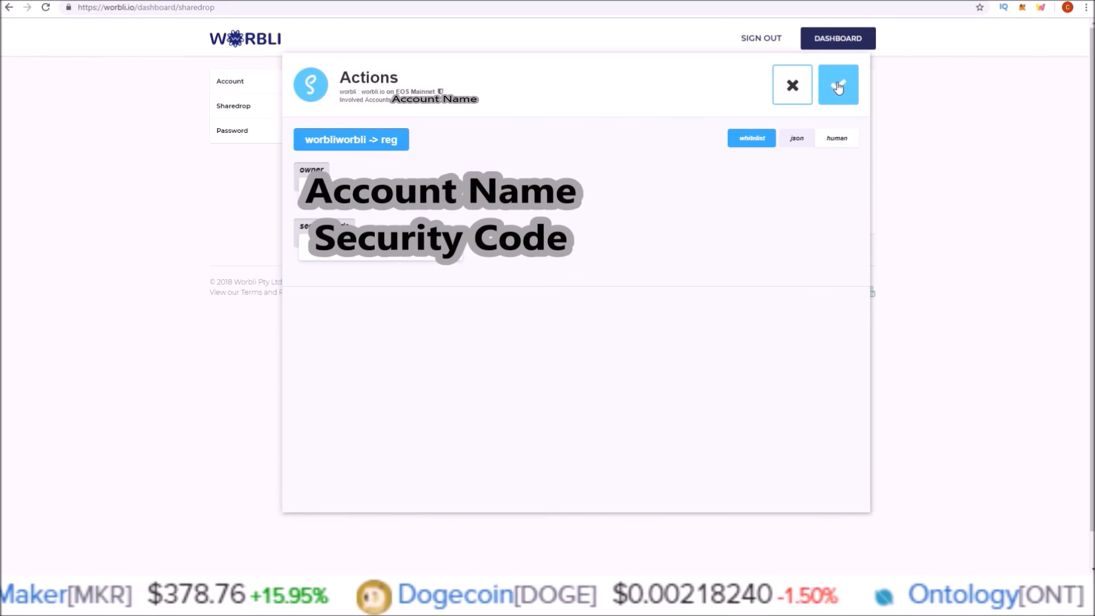
left_click(839, 85)
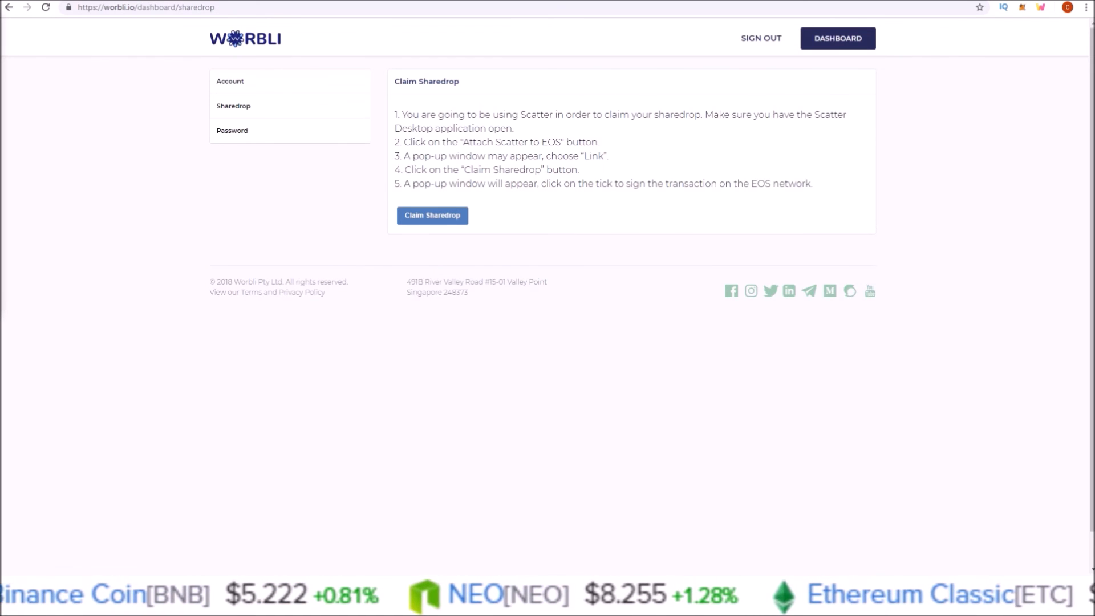